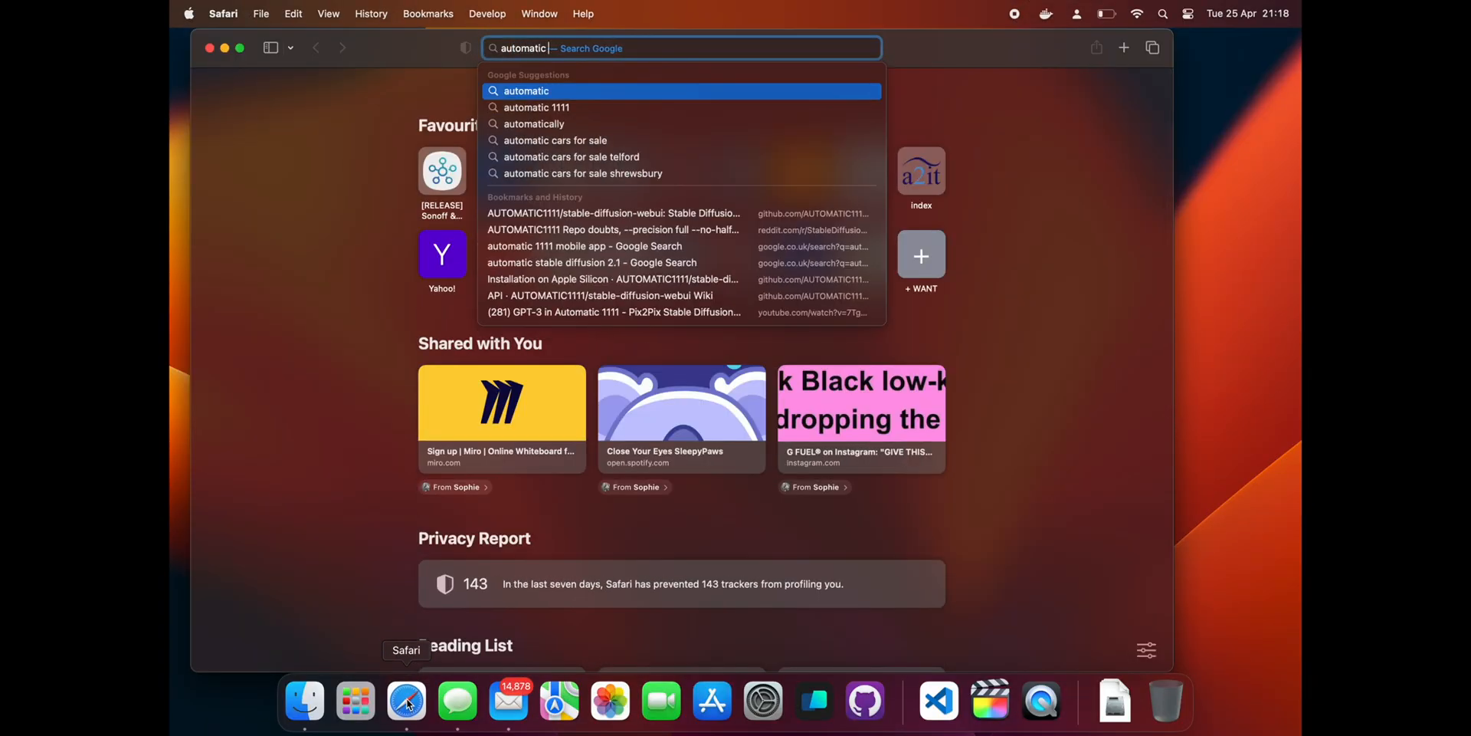
From the stable-diffusion-webui README, reach the Apple Silicon install guide and the brew.sh site.
click(610, 213)
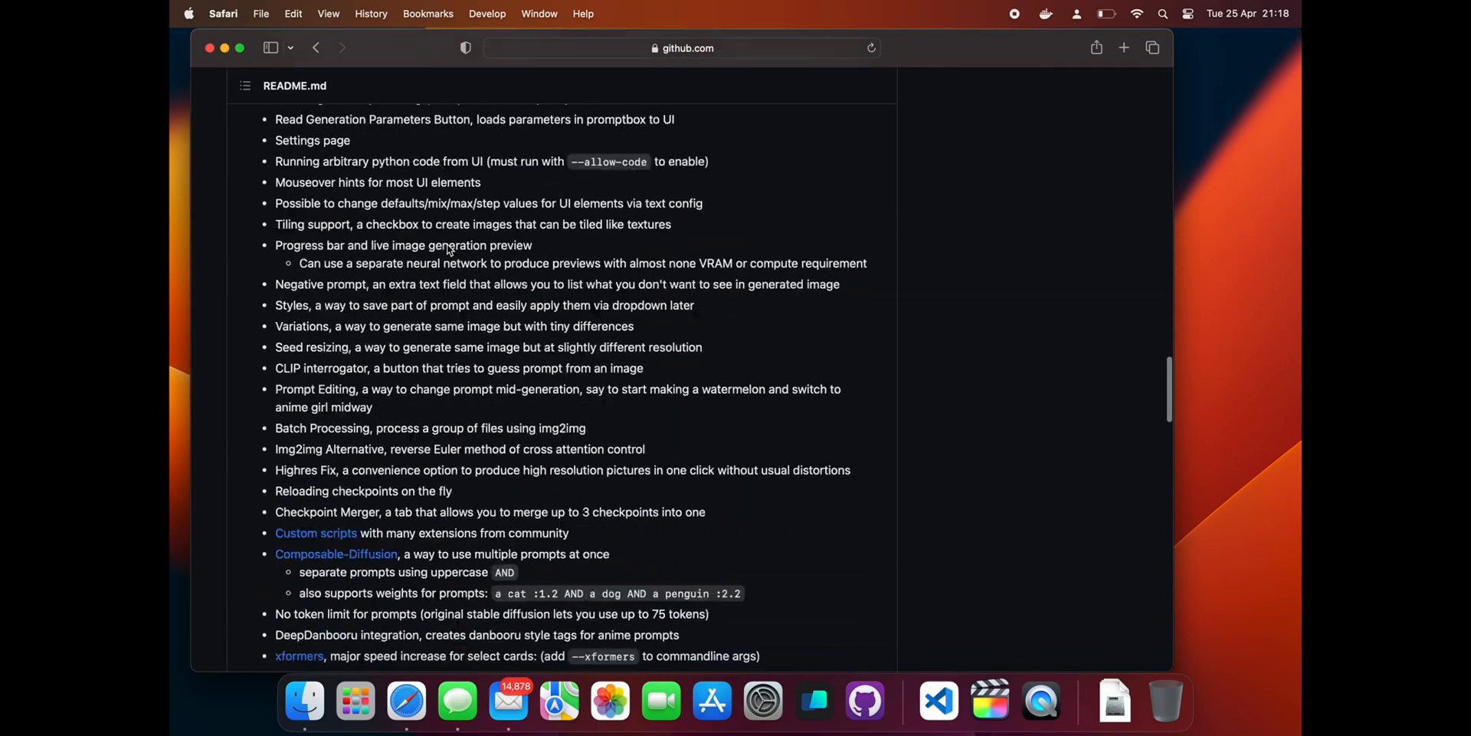
scroll(down, 3)
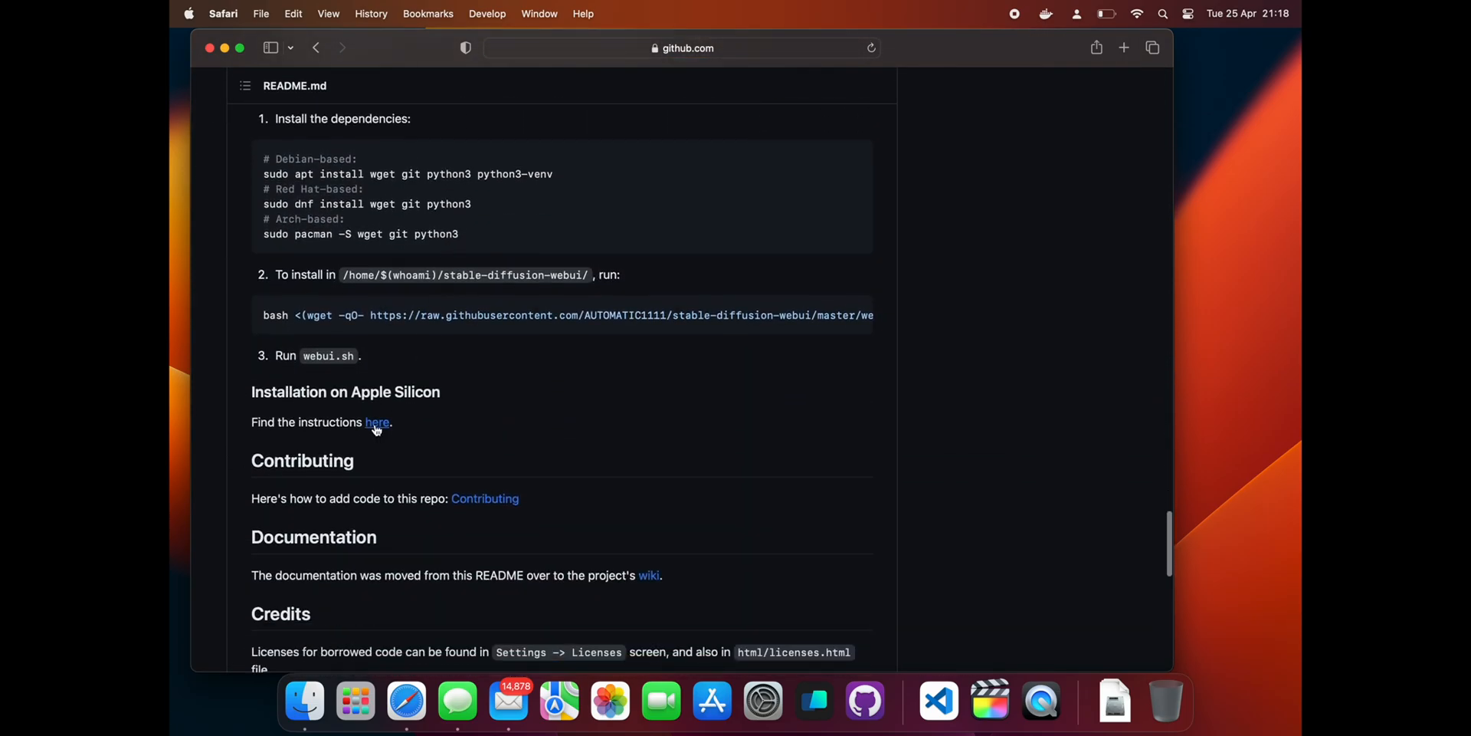
click(377, 423)
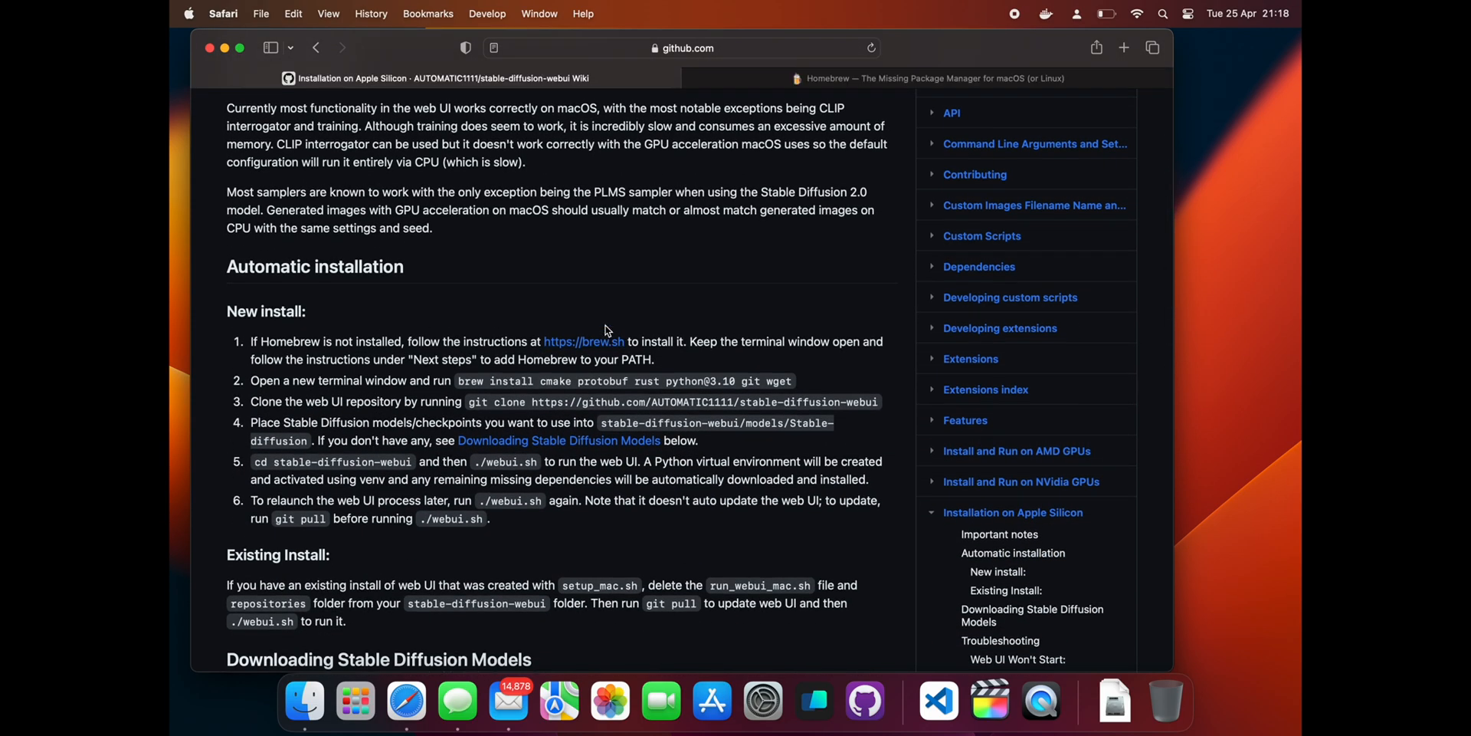
click(934, 76)
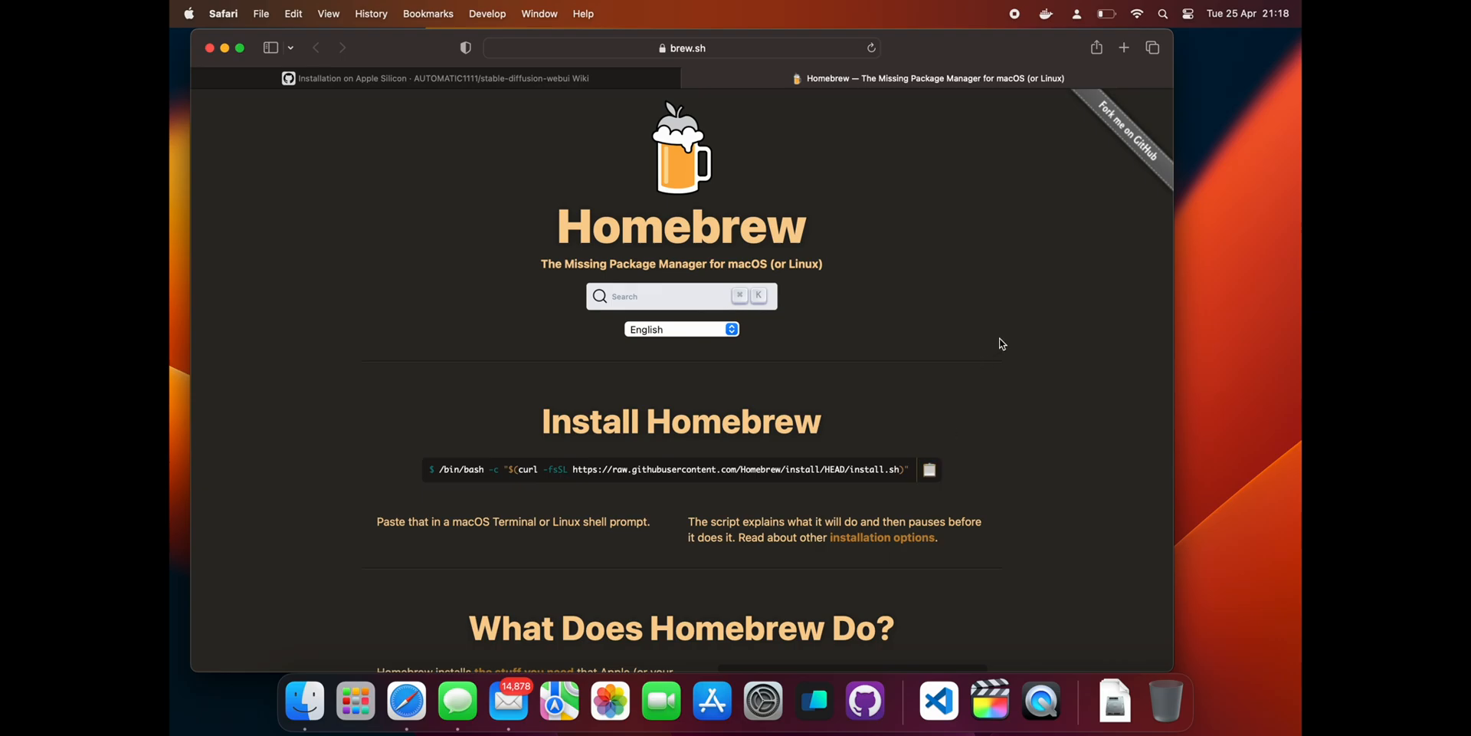
Launch Warp via Spotlight and run the Homebrew install script, confirming it to proceed.
text(warp)
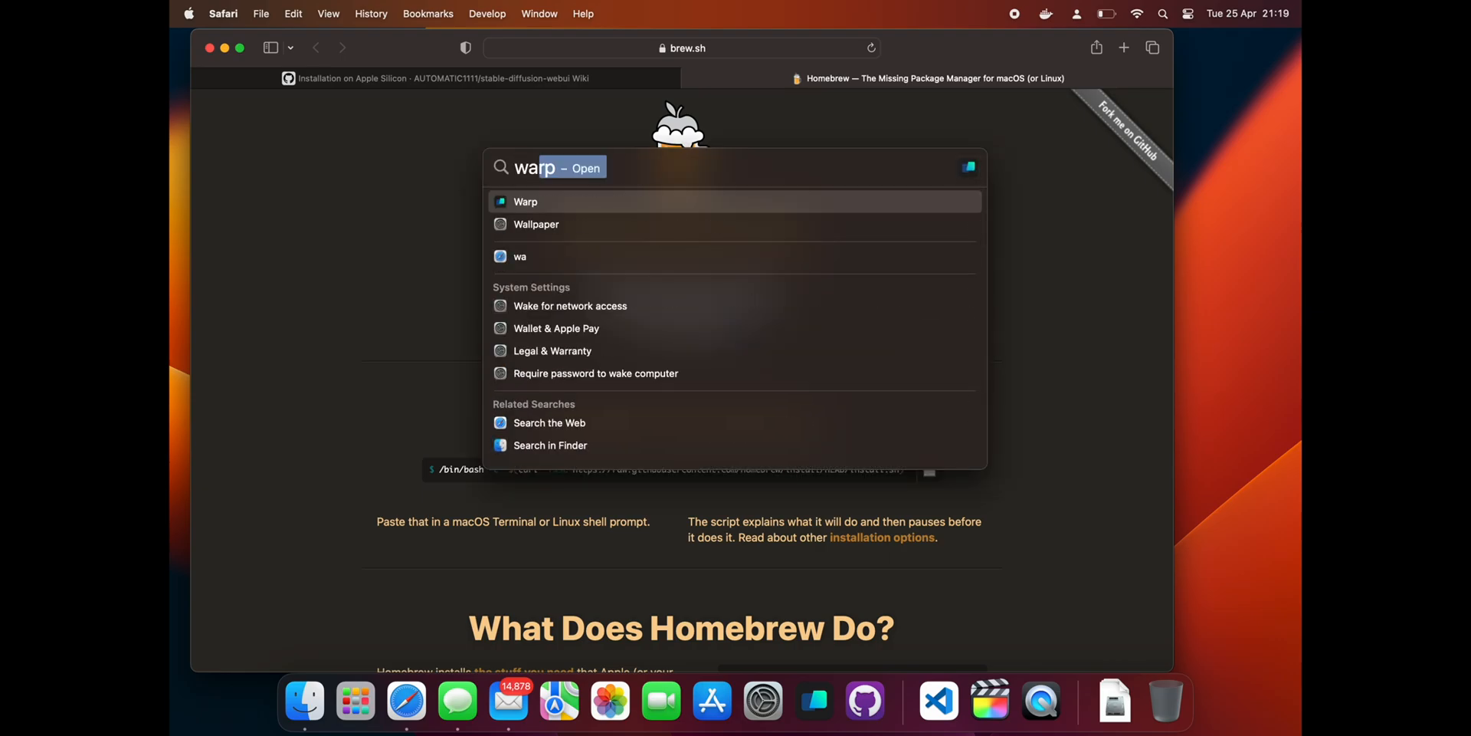
click(524, 203)
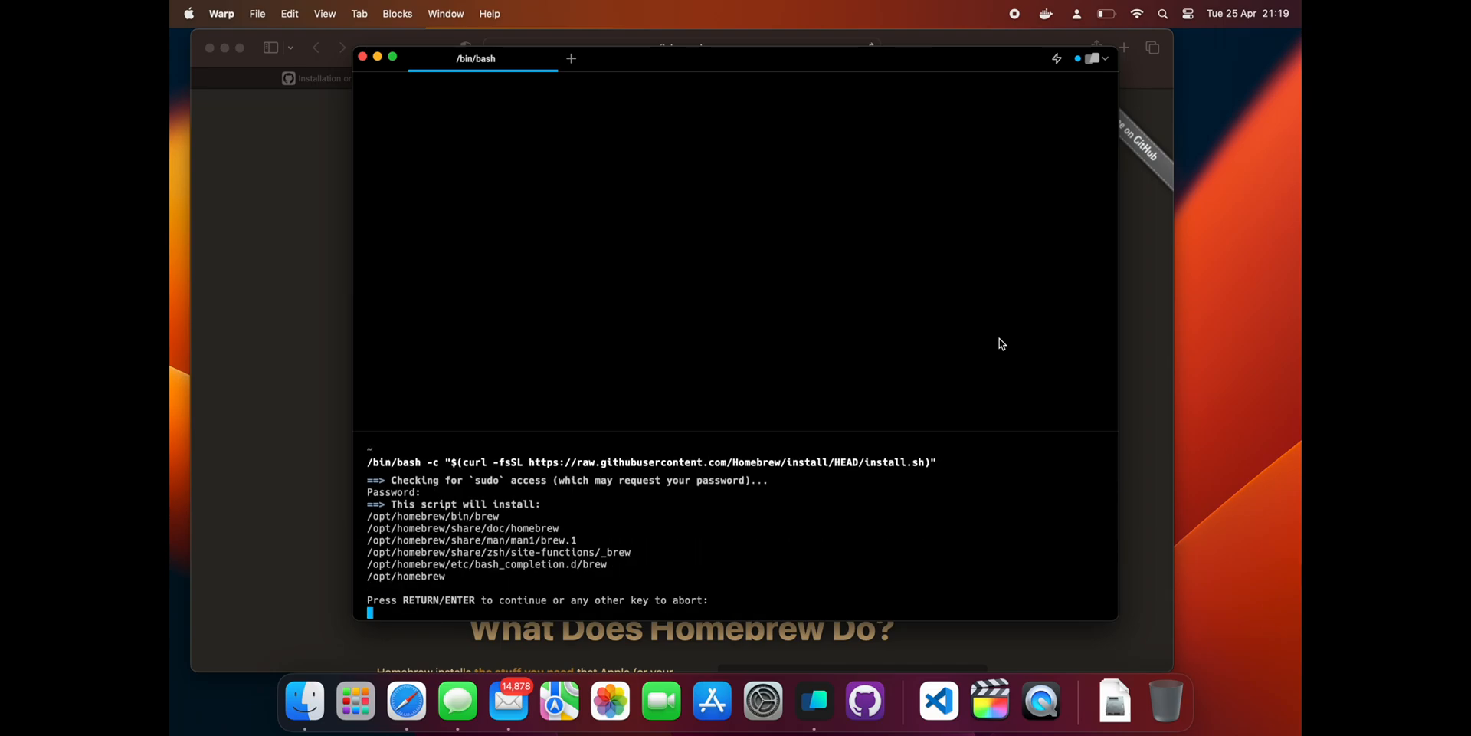
key(Return)
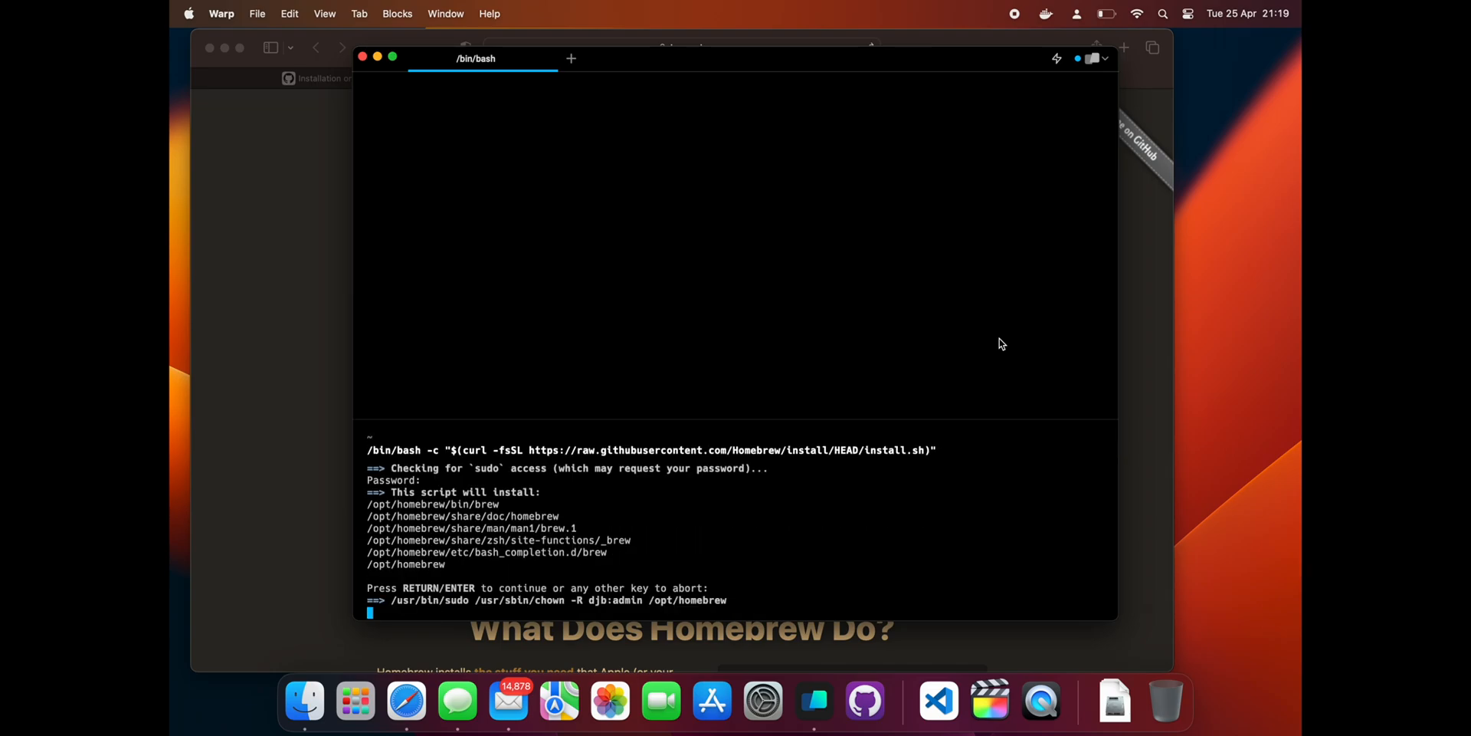
key(Return)
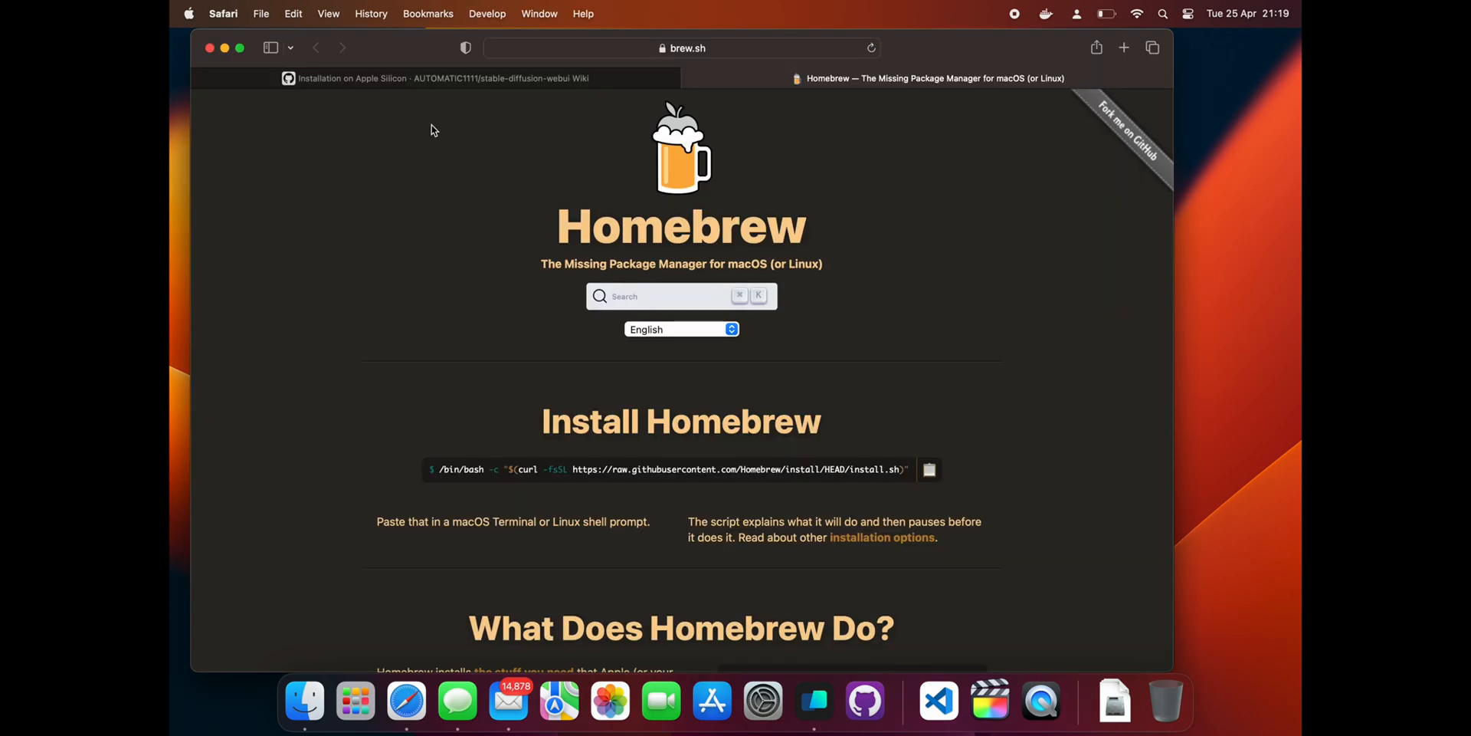
click(432, 76)
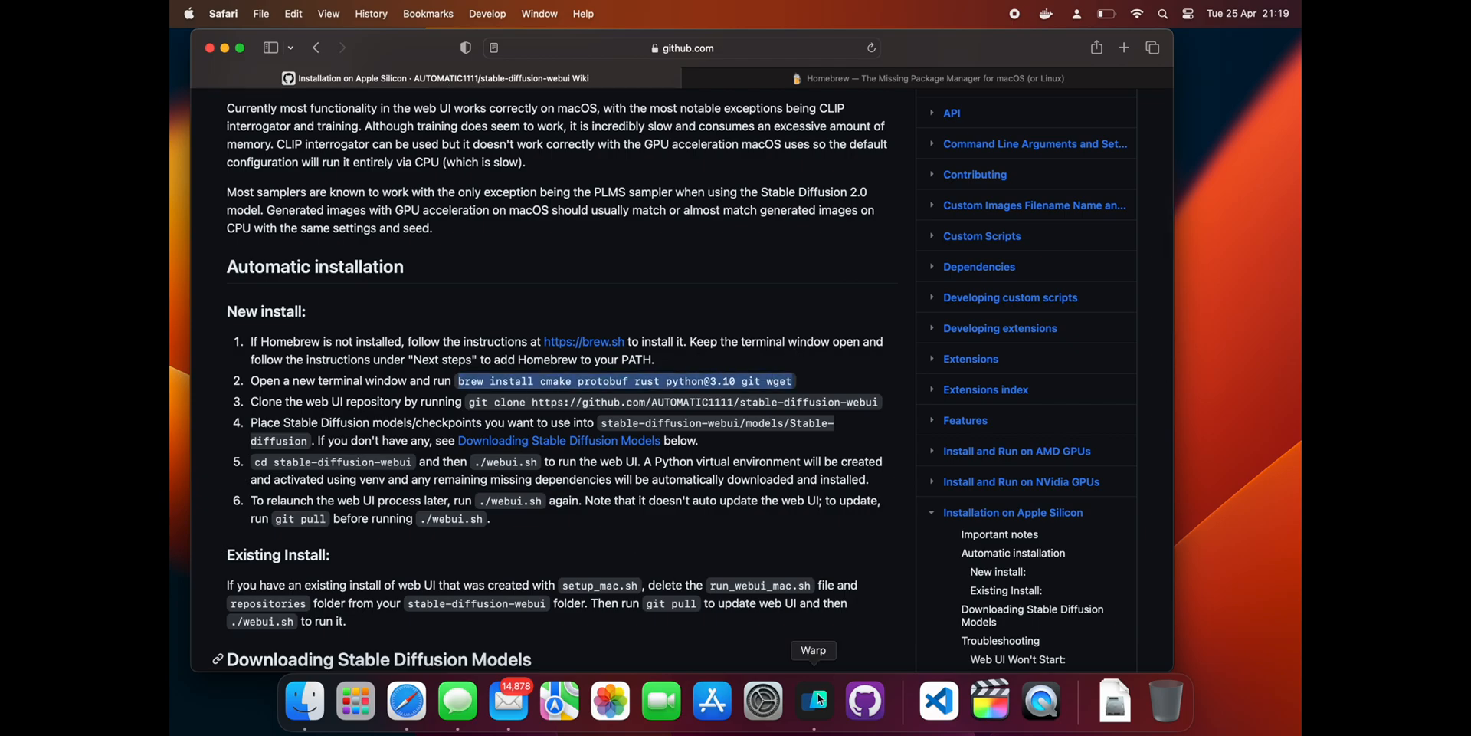
click(814, 701)
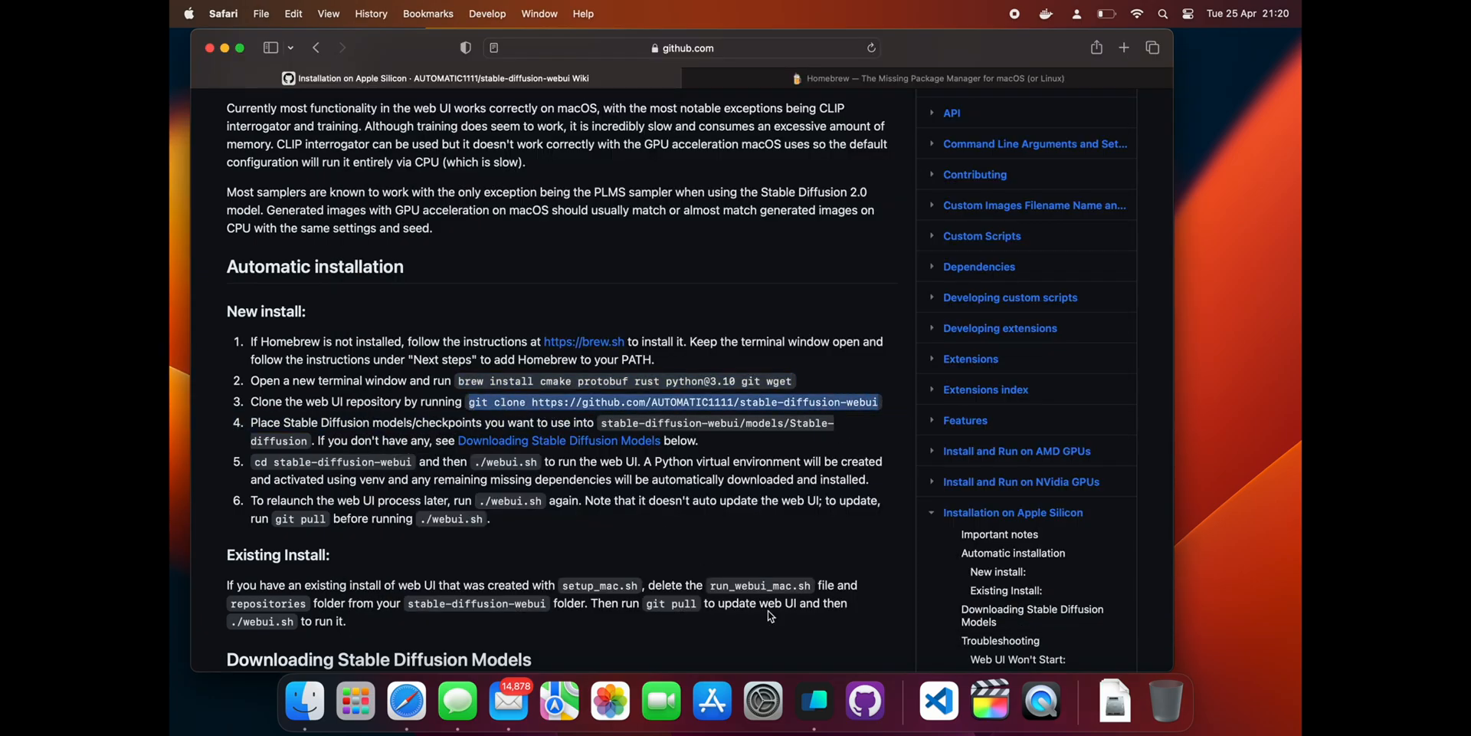
In Warp, after the clone, cd into stable-diffusion-webui/ and start ./webui.sh downloading the v1-5 model.
click(814, 701)
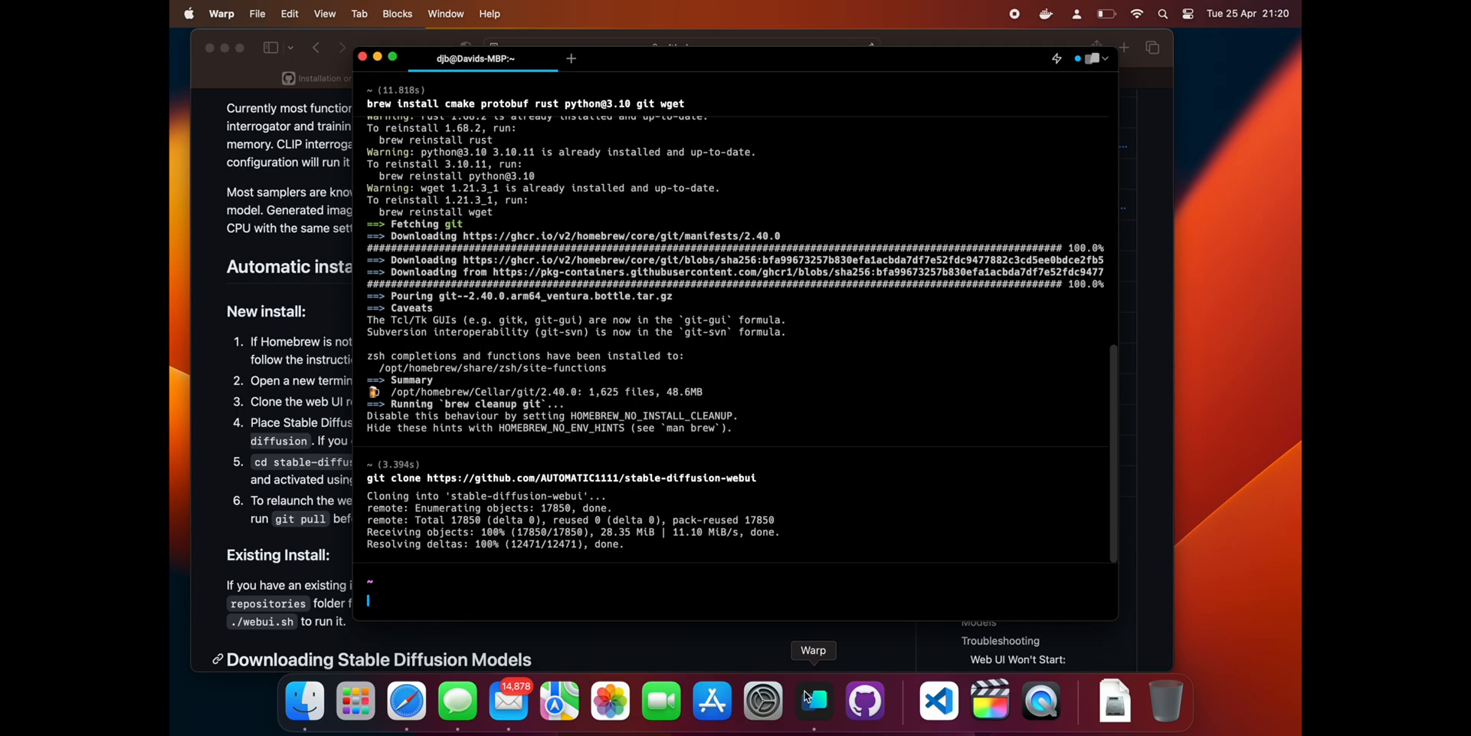
text(cd stable-diffusion-webui/)
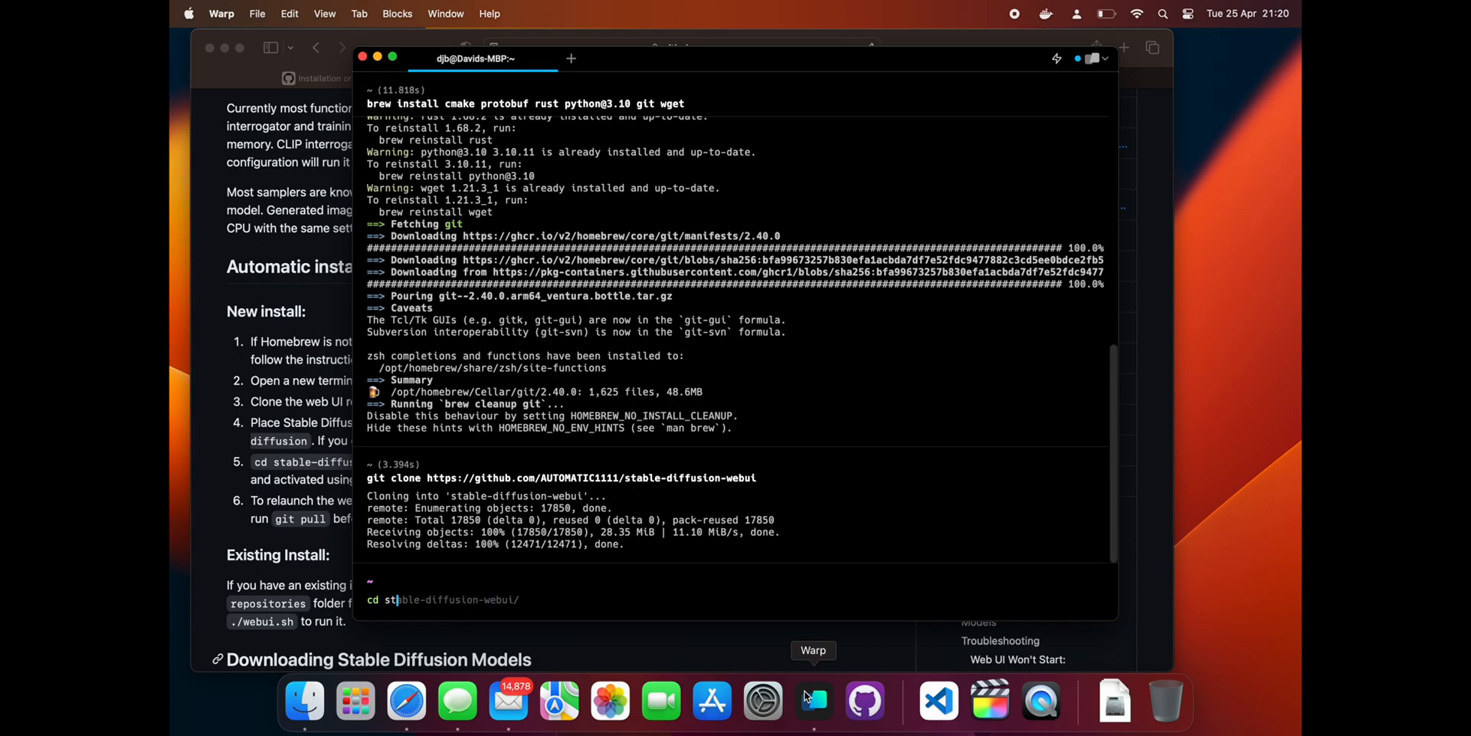
key(Enter)
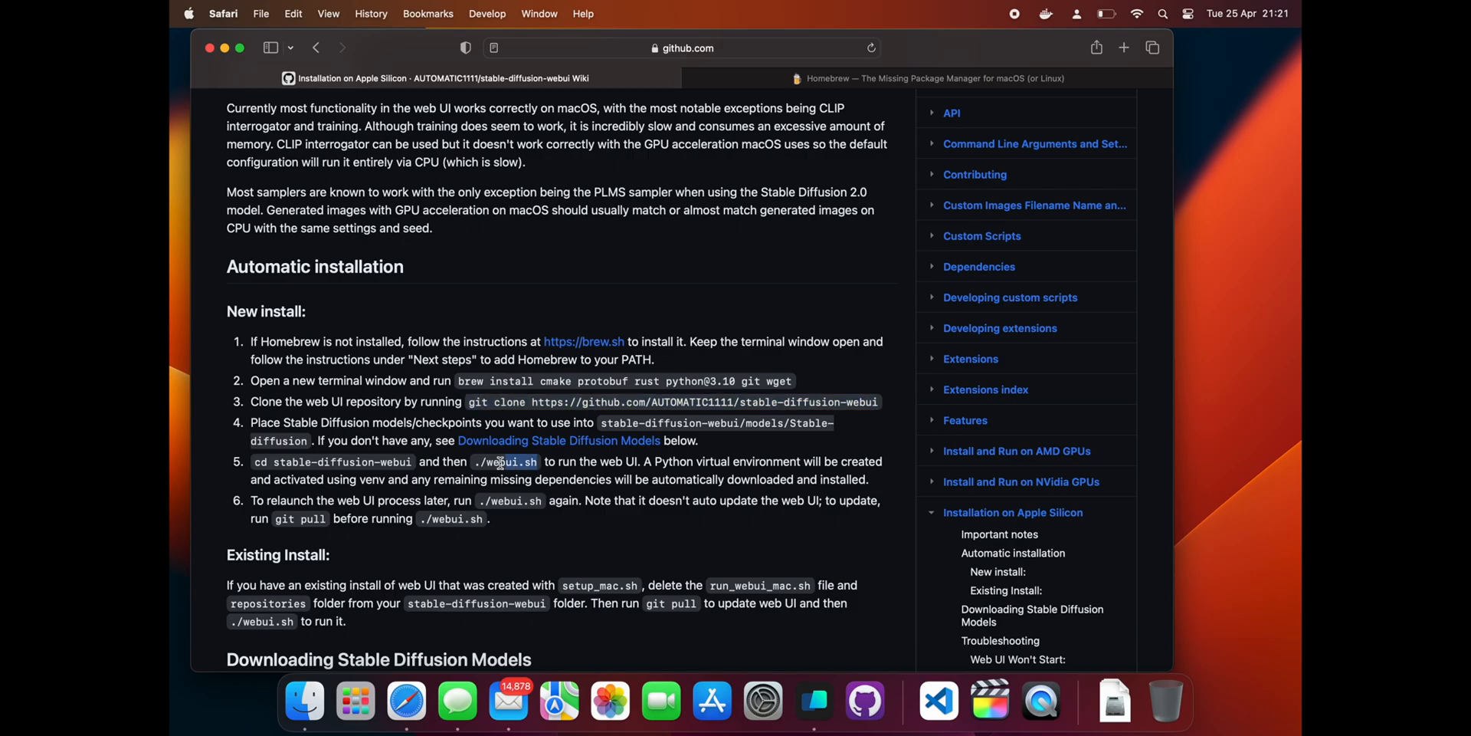
mouse_move(813, 715)
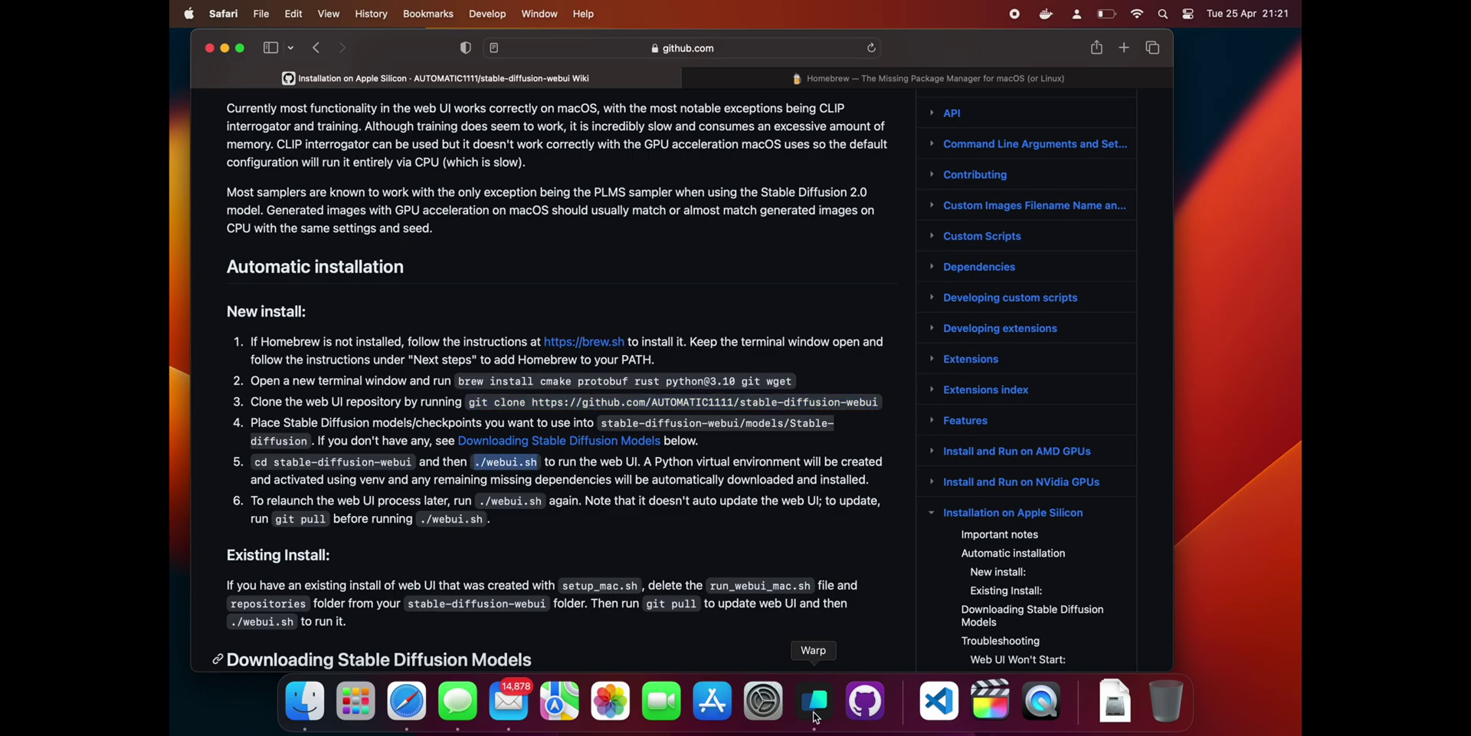
click(812, 700)
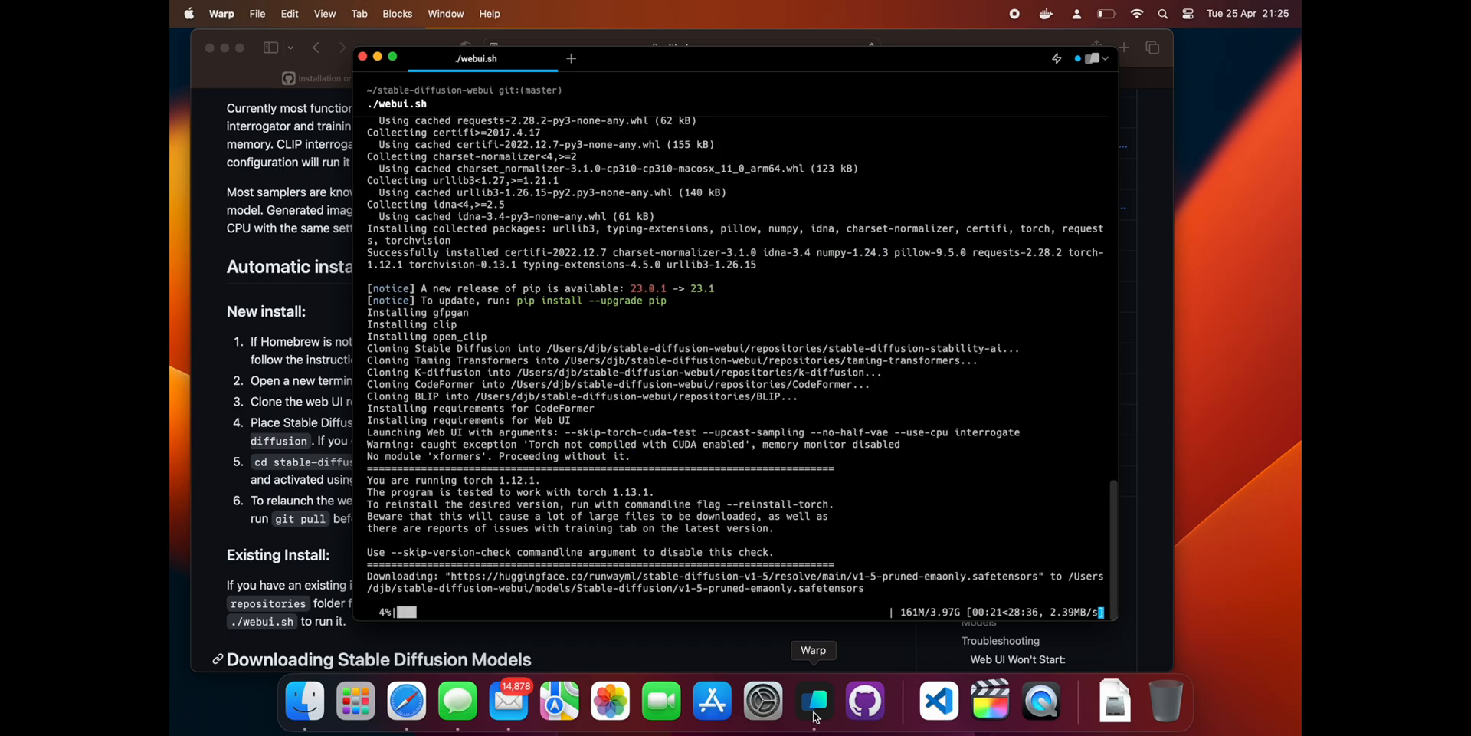
mouse_move(1193, 383)
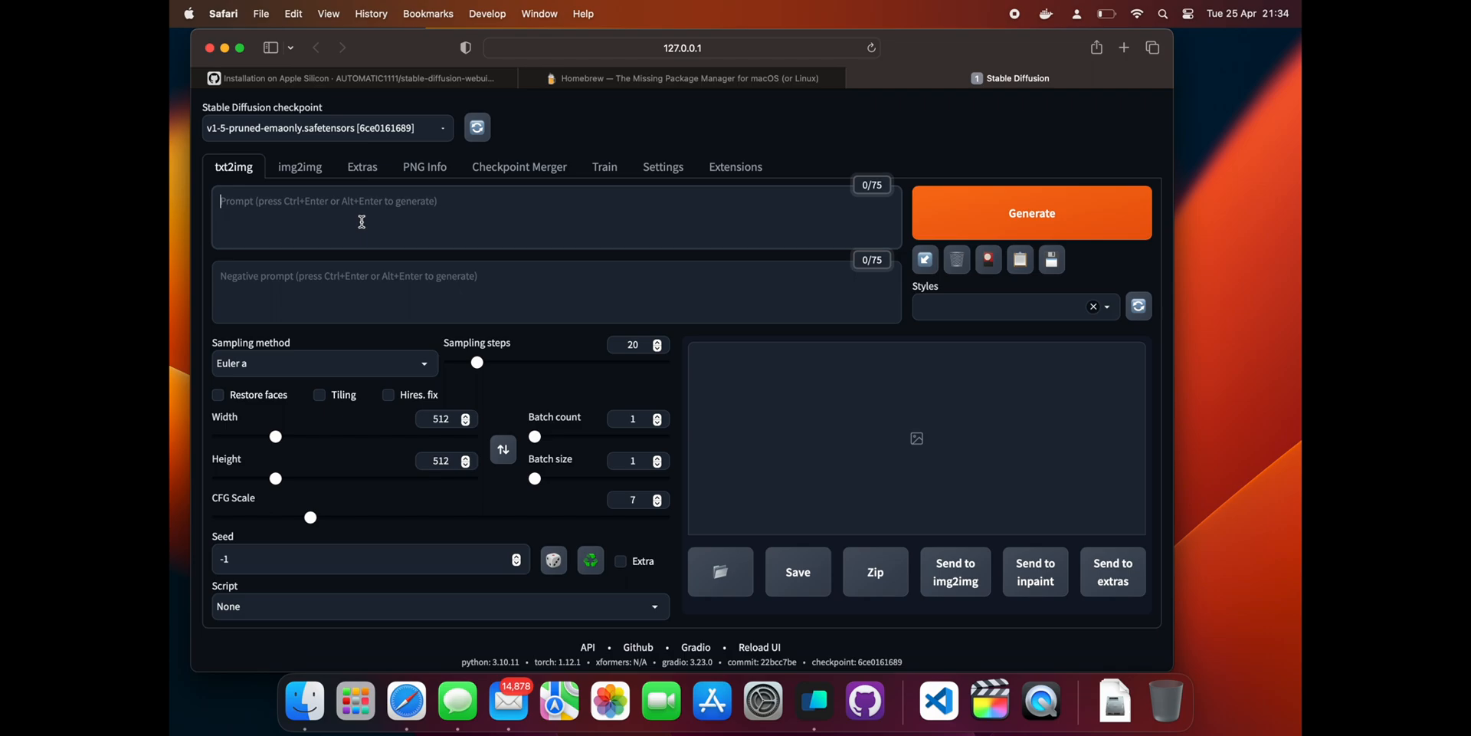
Generate a 'cute dog' image in the web UI, then start a blank Safari tab.
text(cute dog)
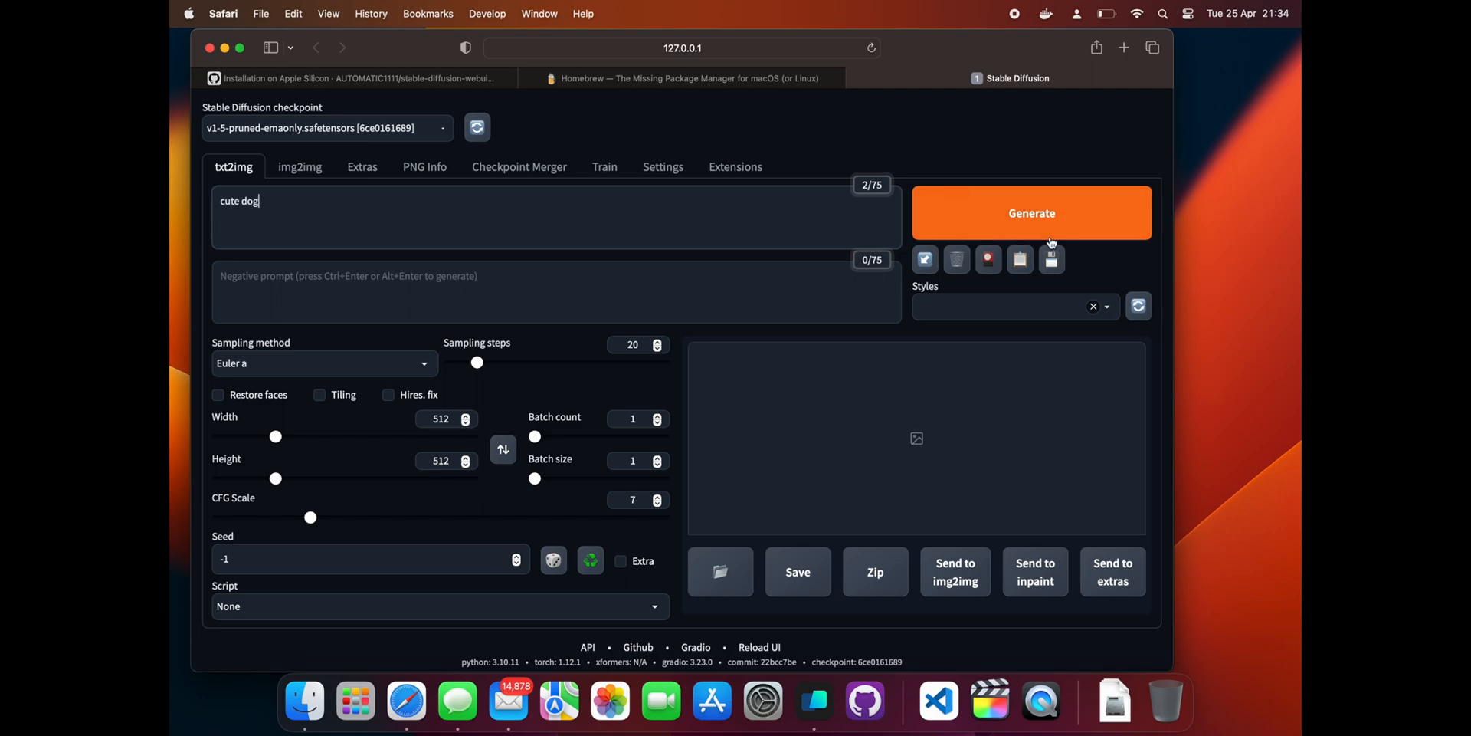
click(1033, 213)
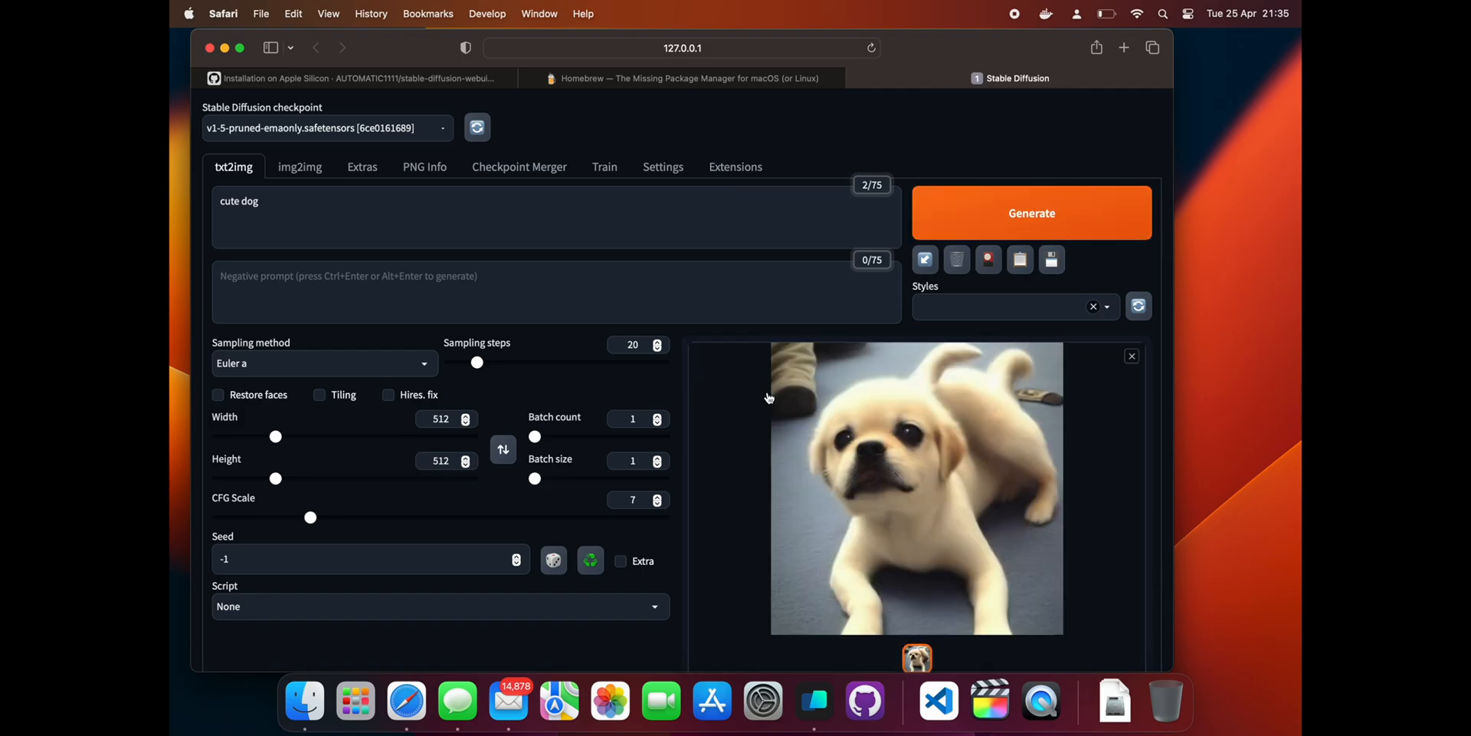
click(1124, 48)
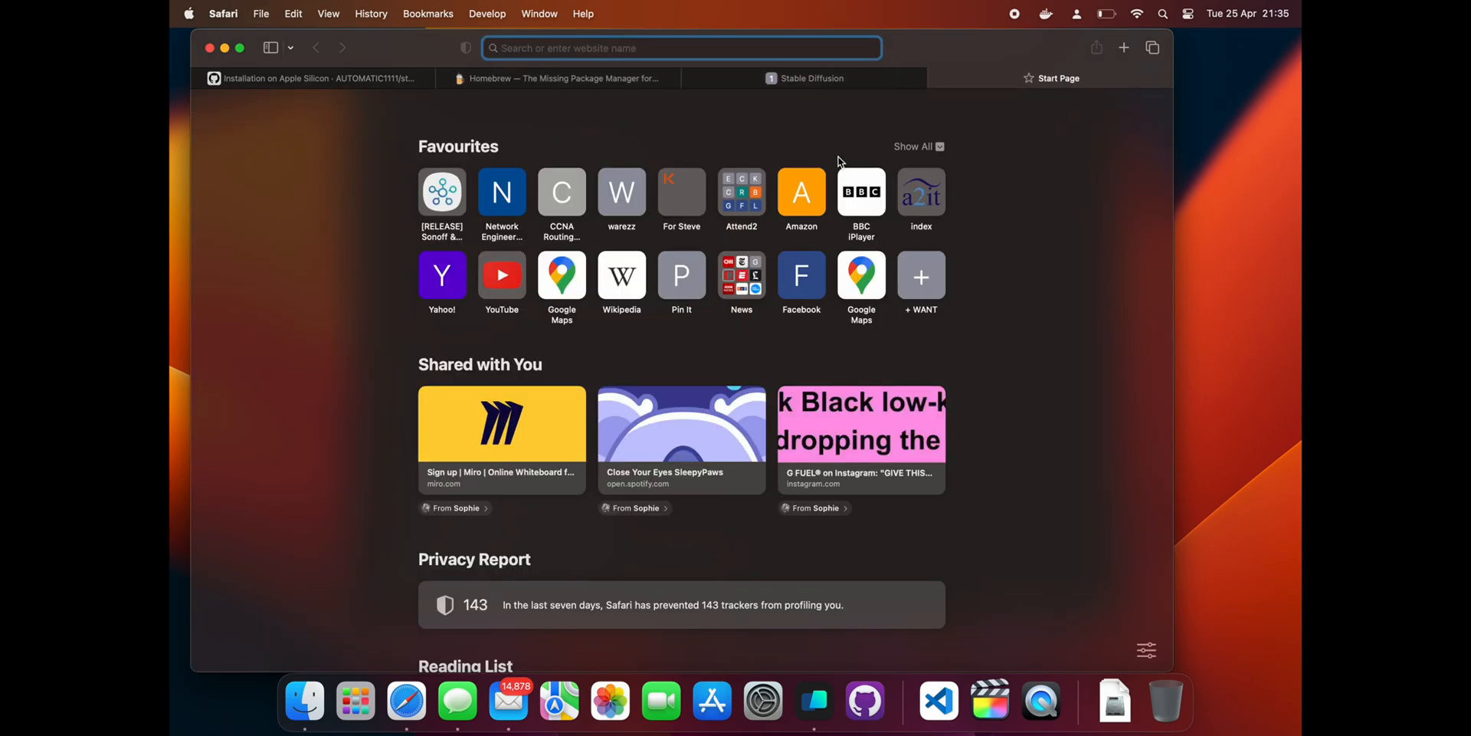
On huggingface.co, find dreamlike-photoreal-2.0 and start downloading dreamlike-photoreal-2.0.safetensors.
text(huggingface.co)
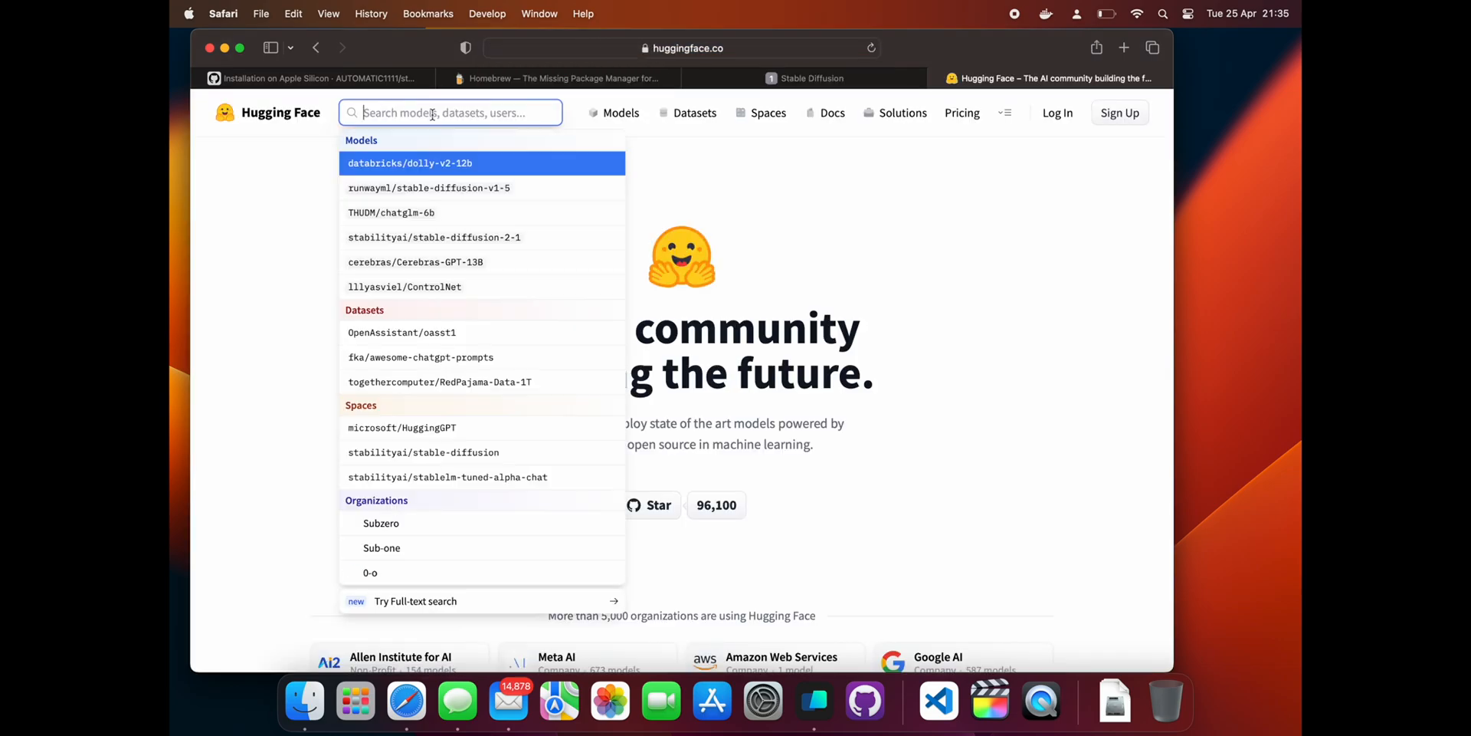
text(dreamlike)
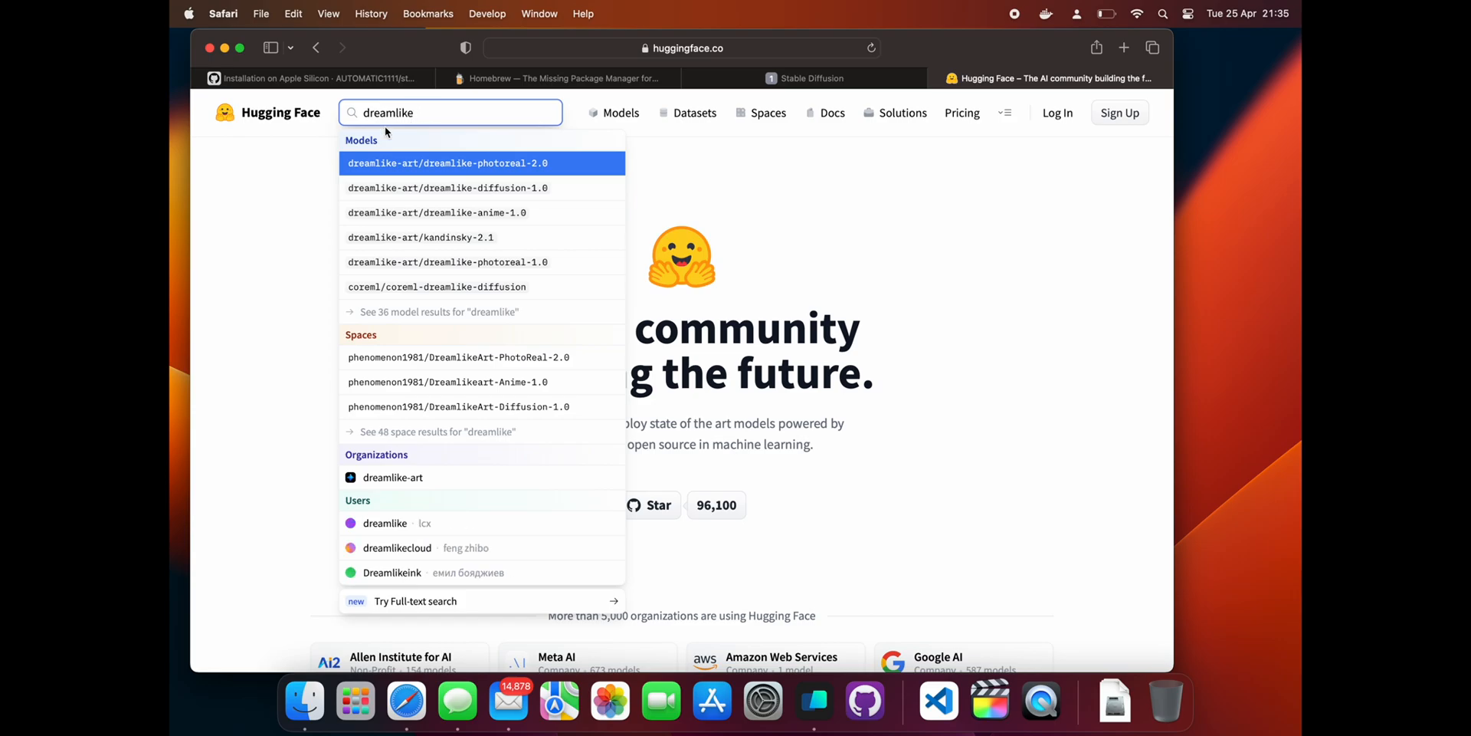
mouse_move(533, 172)
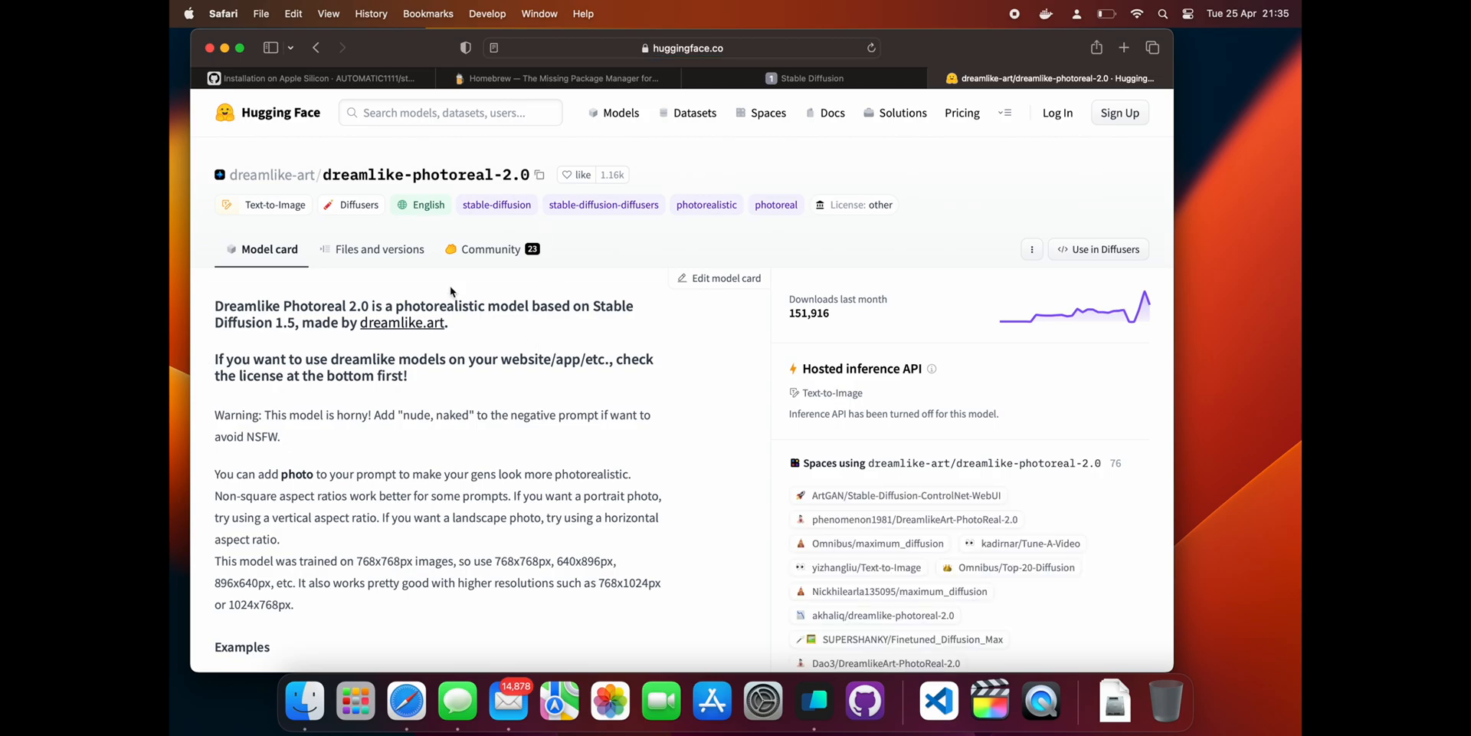
click(380, 249)
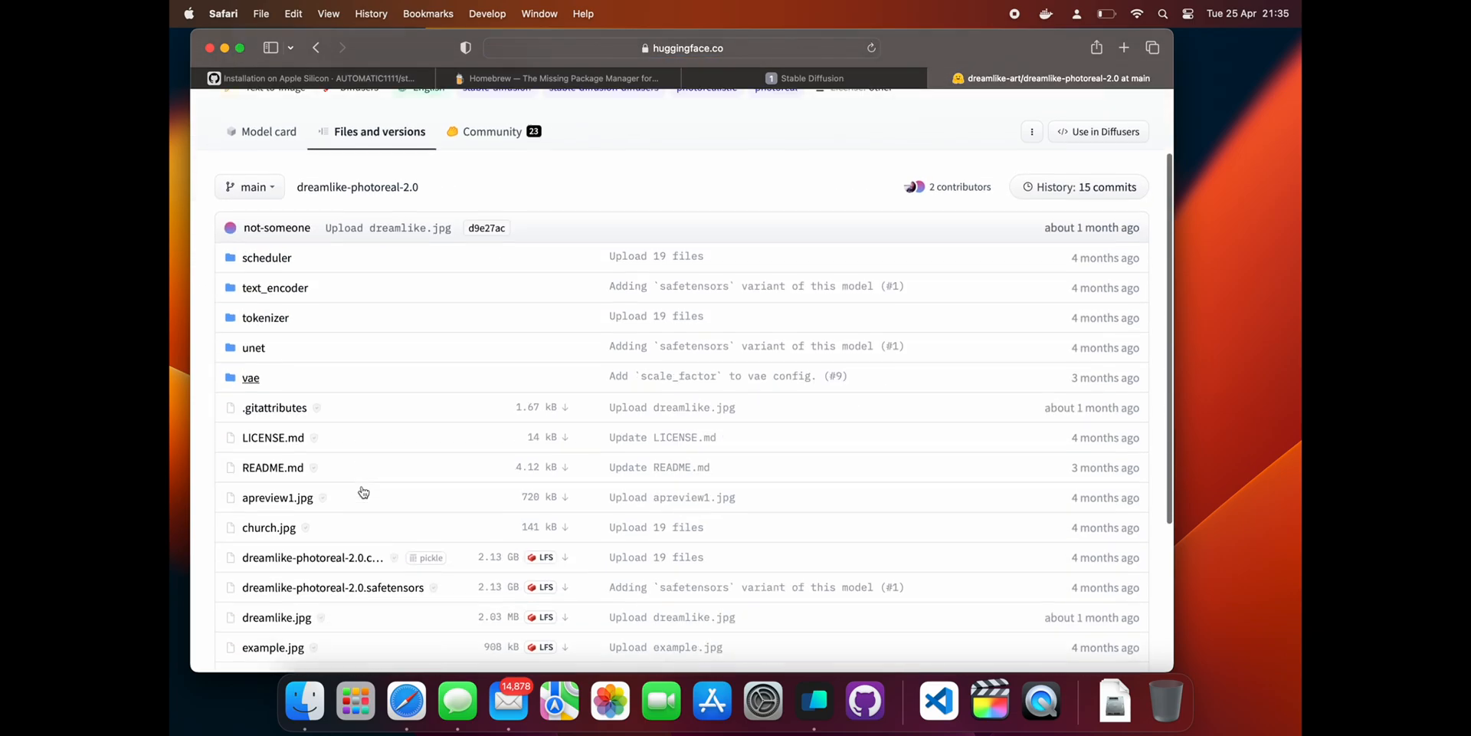
scroll(down, 3)
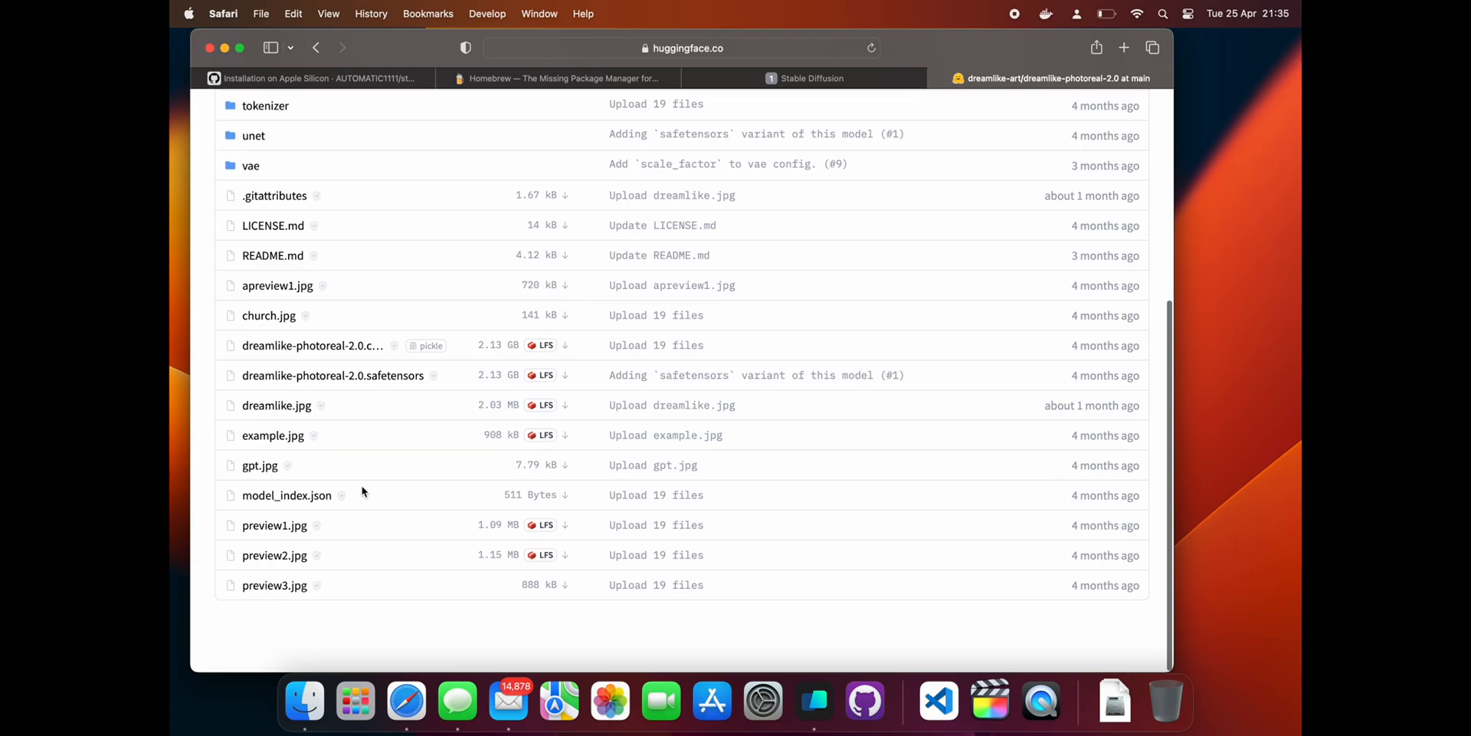
mouse_move(347, 378)
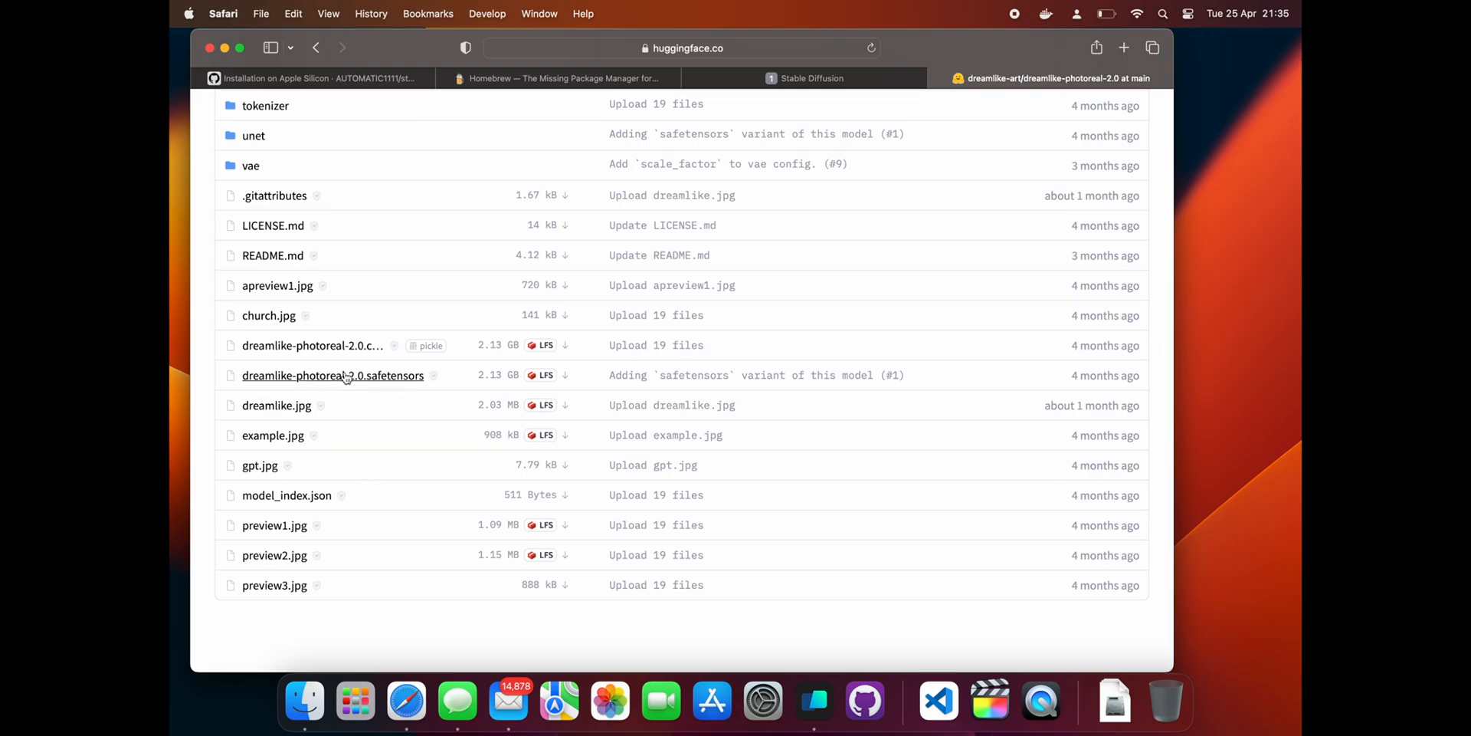
click(333, 376)
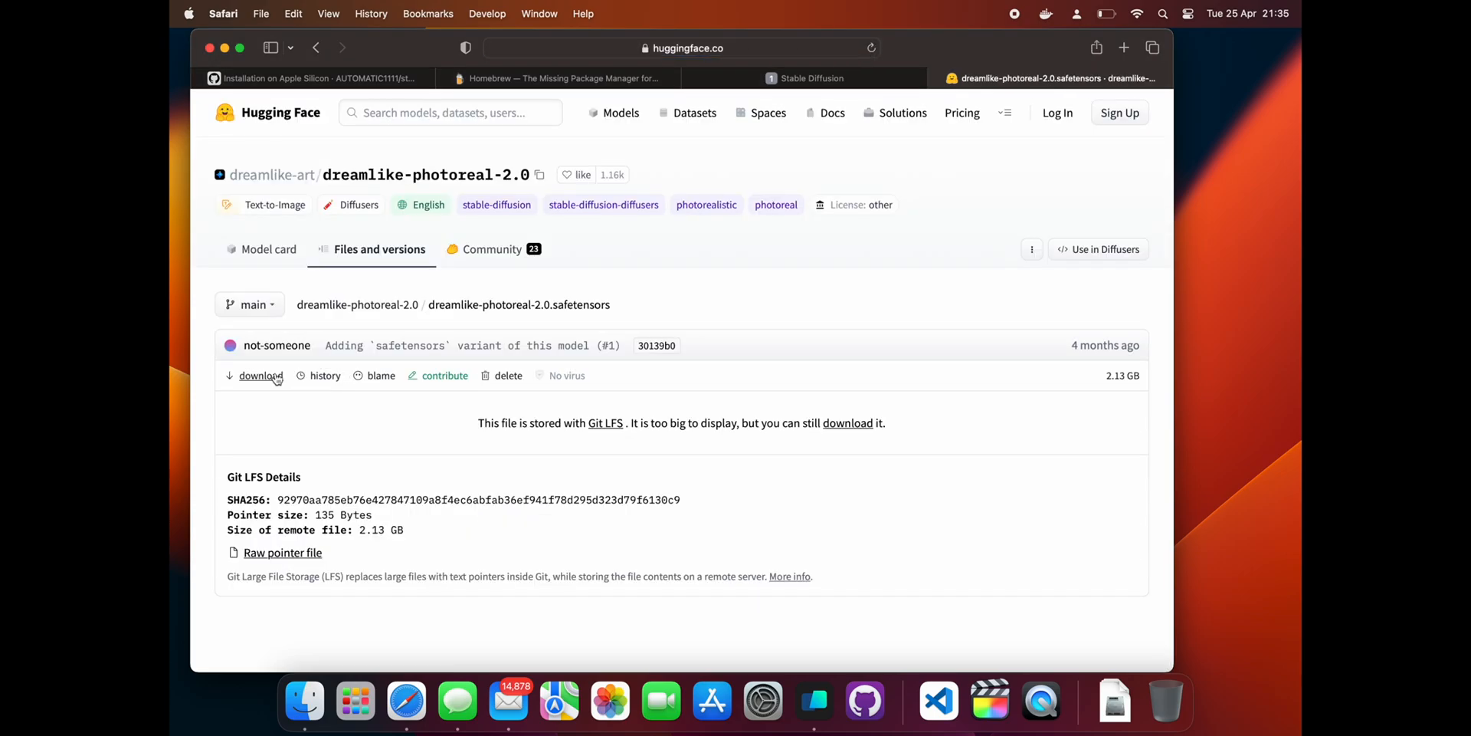
click(260, 376)
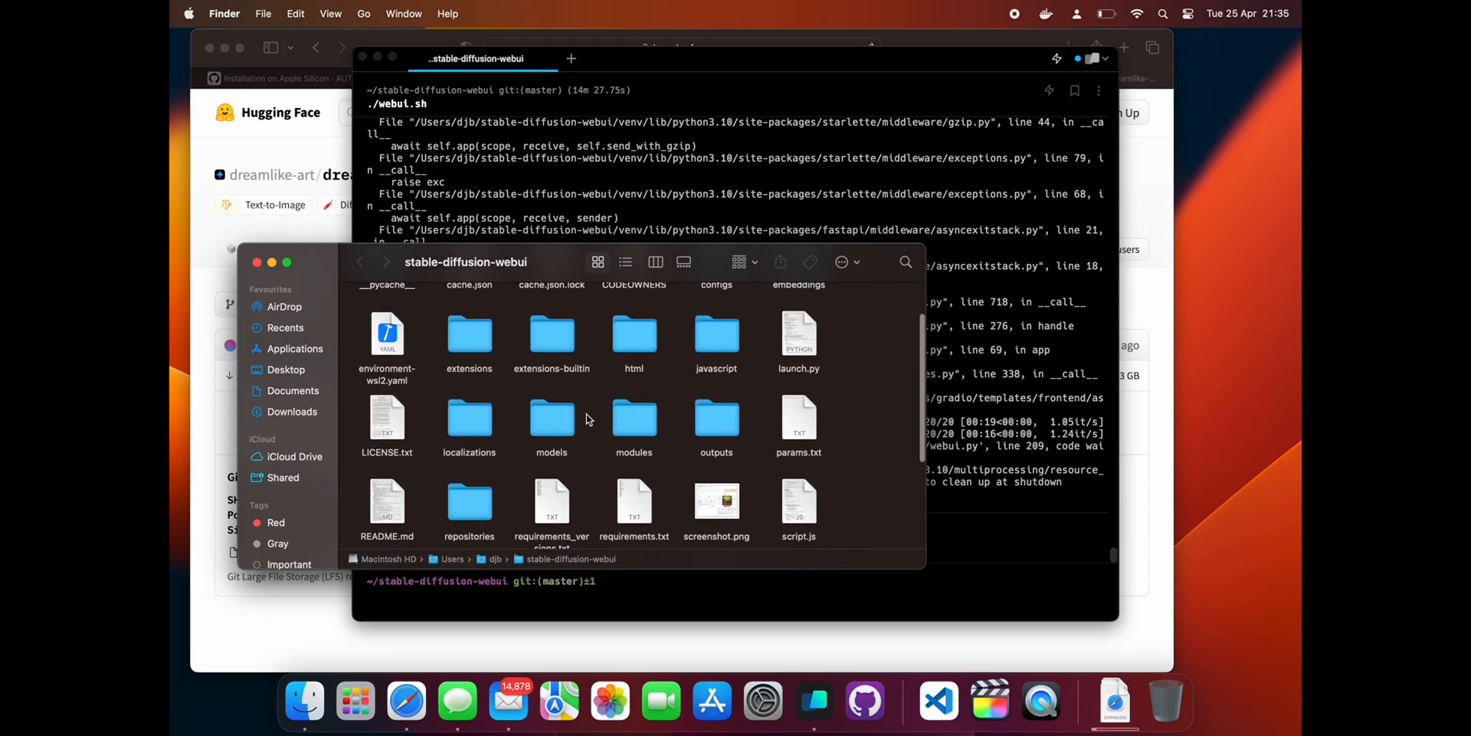
Drag the downloaded .safetensors file into stable-diffusion-webui/models/Stable-diffusion in Finder.
double_click(552, 419)
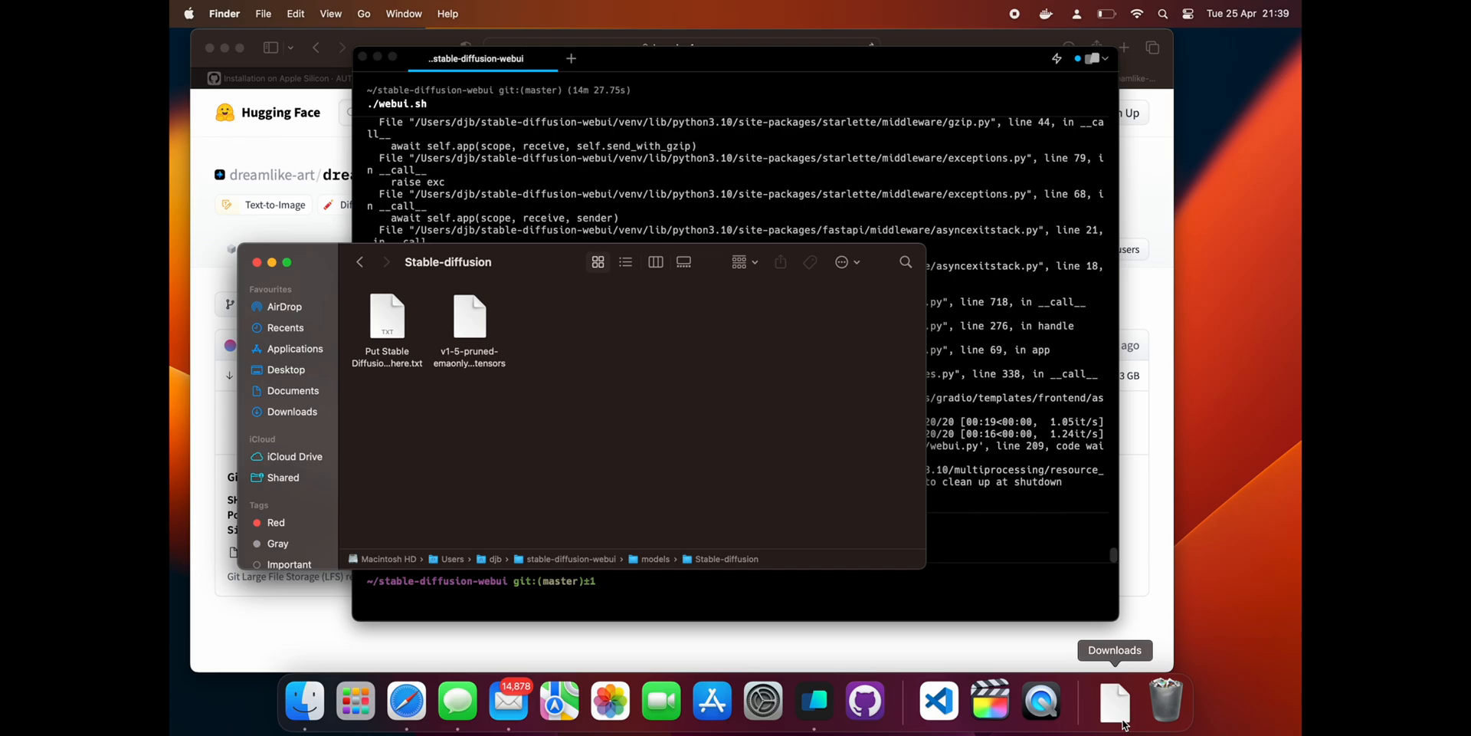
drag(1115, 702, 964, 572)
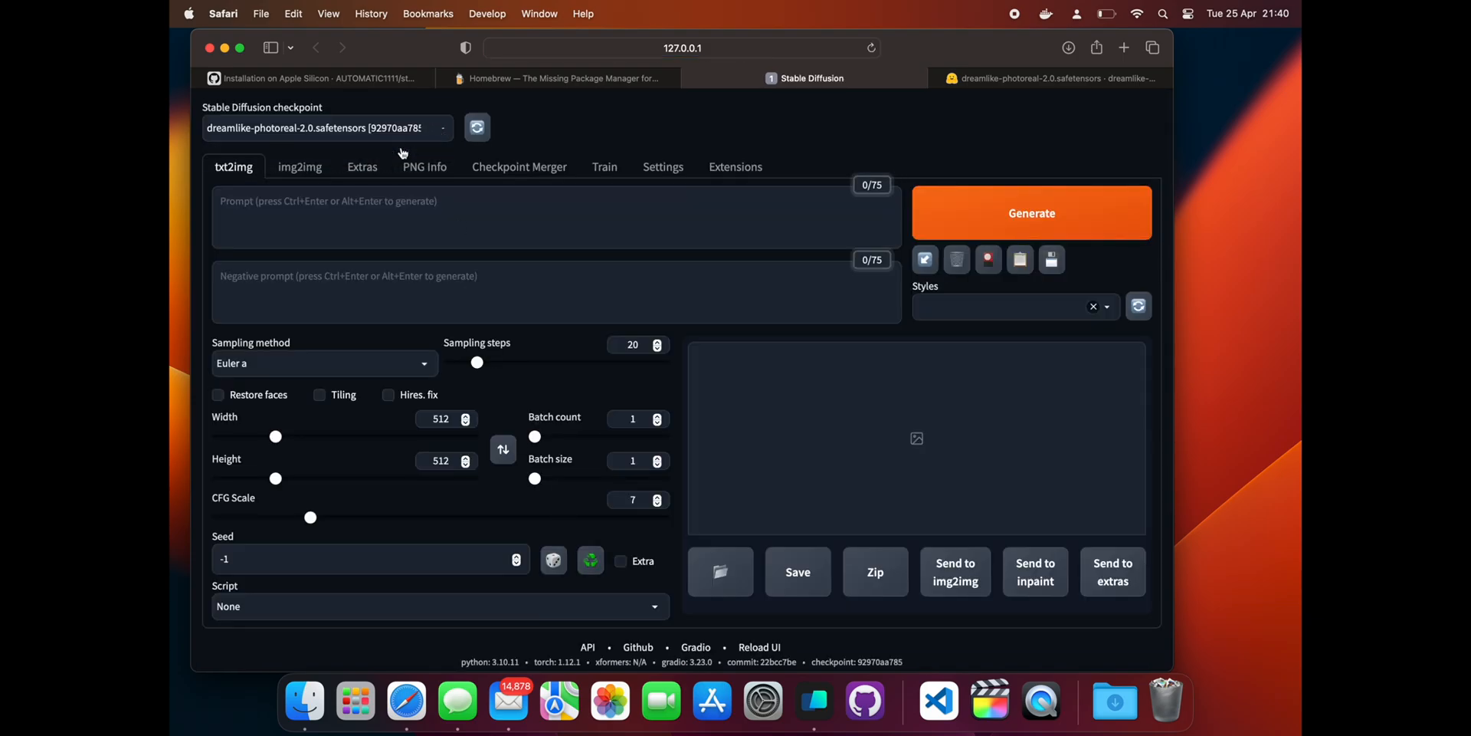
Generate 'dog next to a canal' with the dreamlike-photoreal-2.0 checkpoint and close the image lightbox.
text(dog next to a canal)
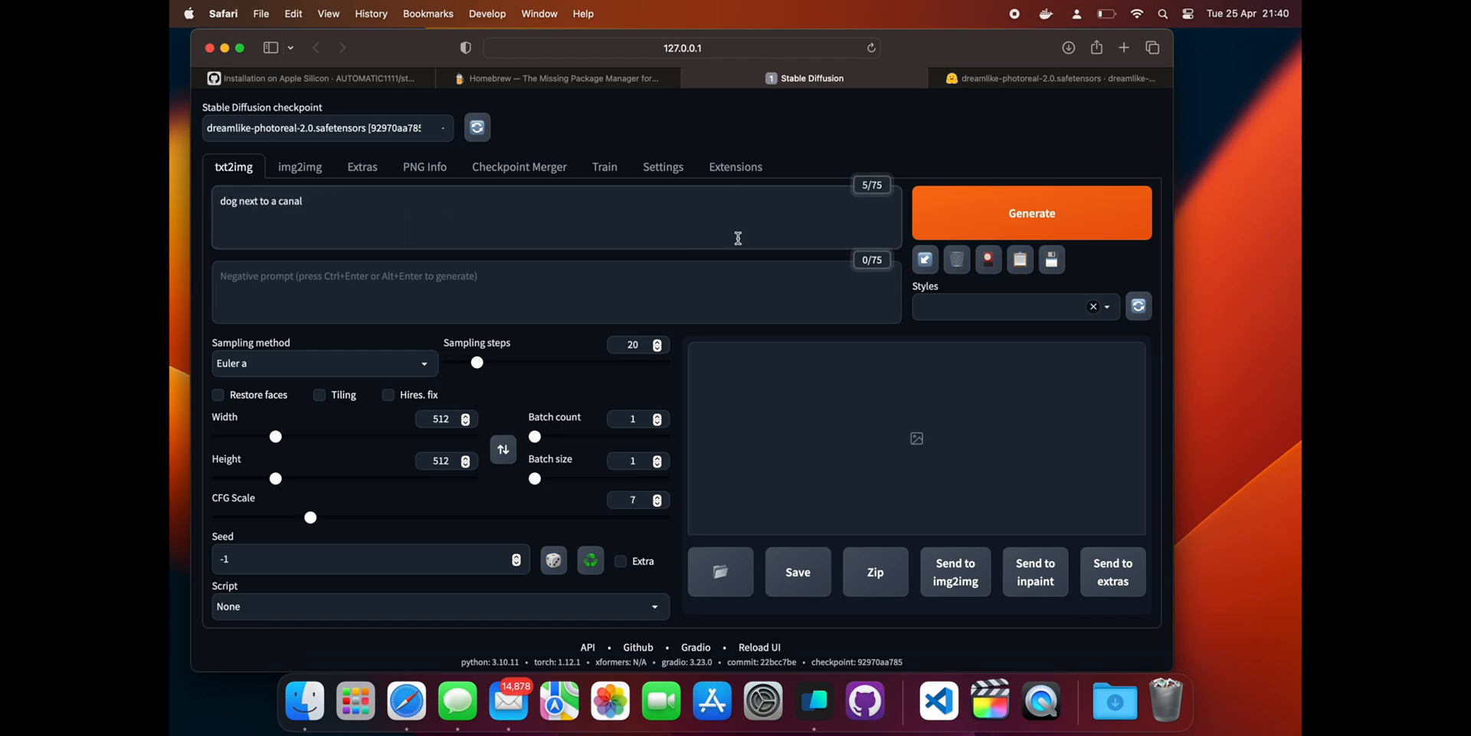
click(1032, 212)
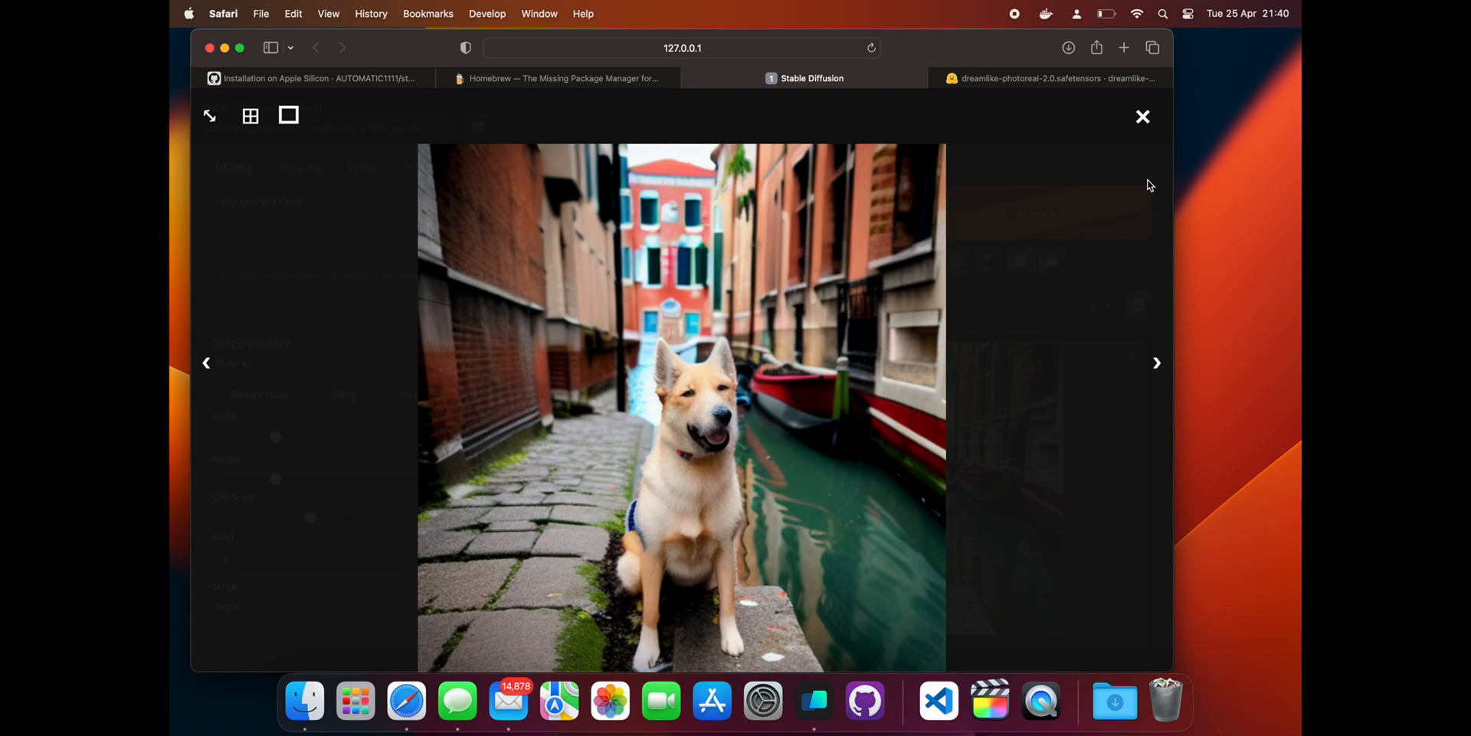
click(1142, 117)
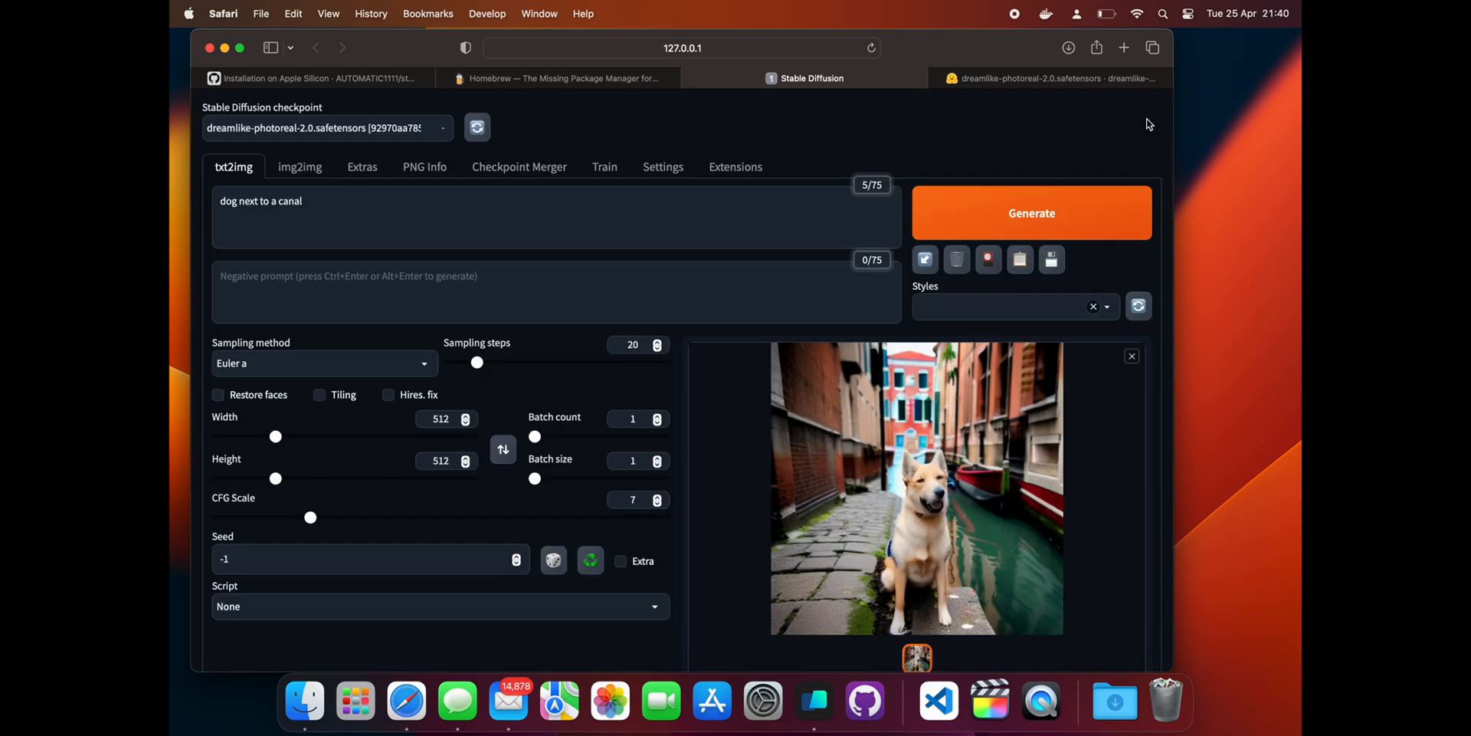
mouse_move(549, 104)
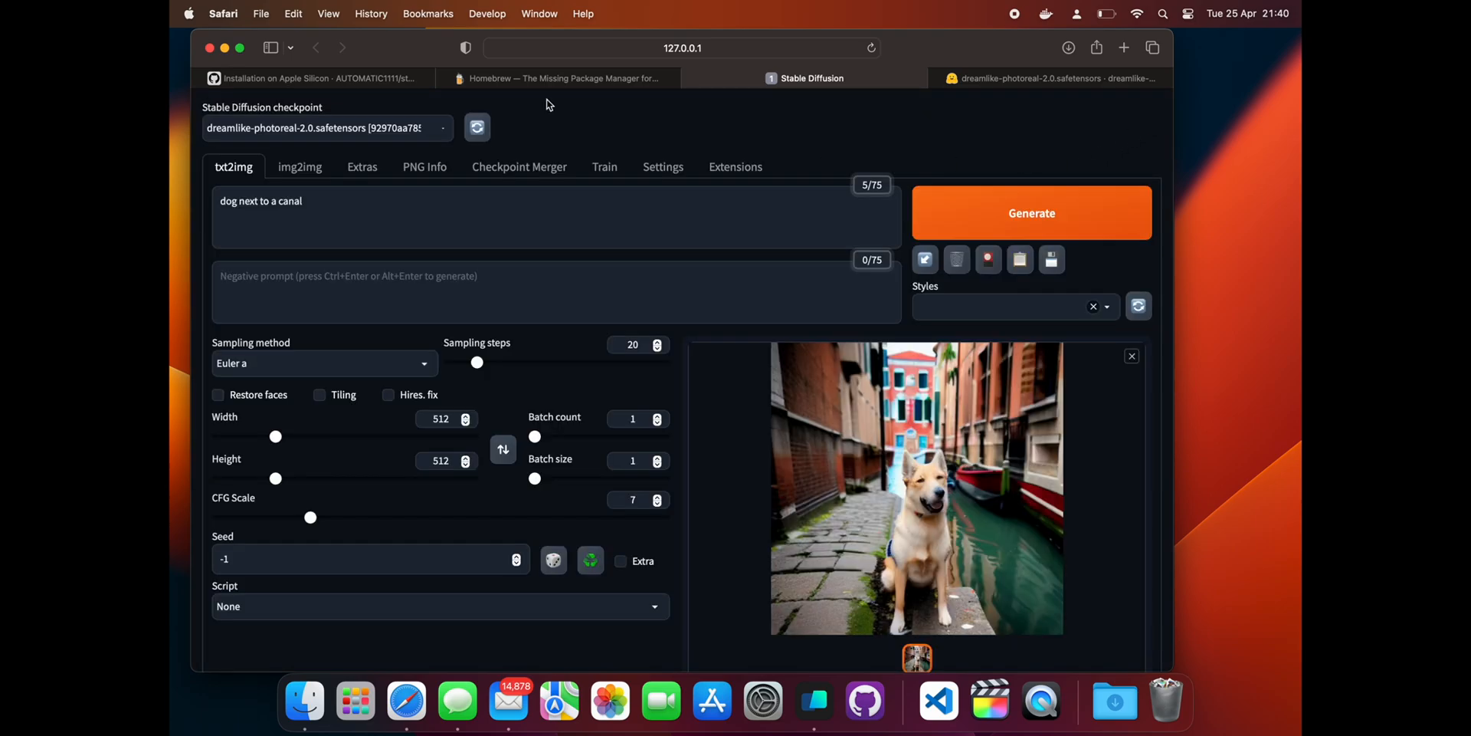